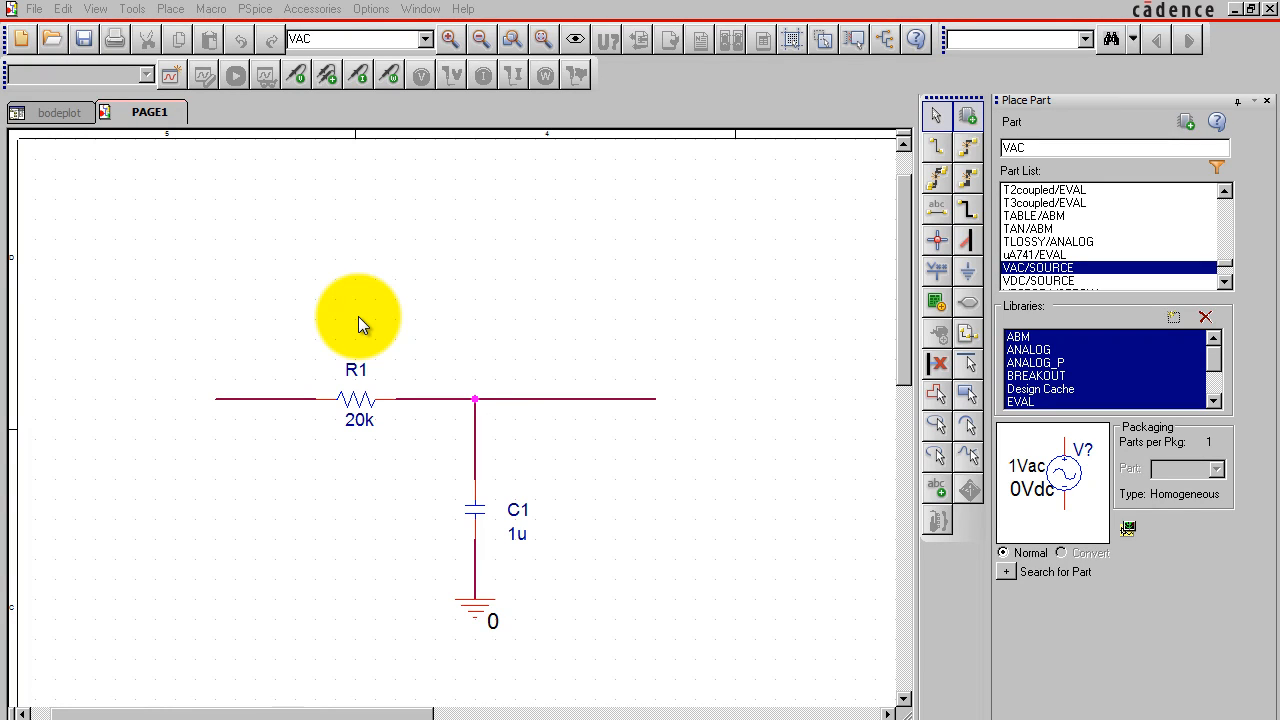
{"action": "mouse_move", "coordinate": [349, 361]}
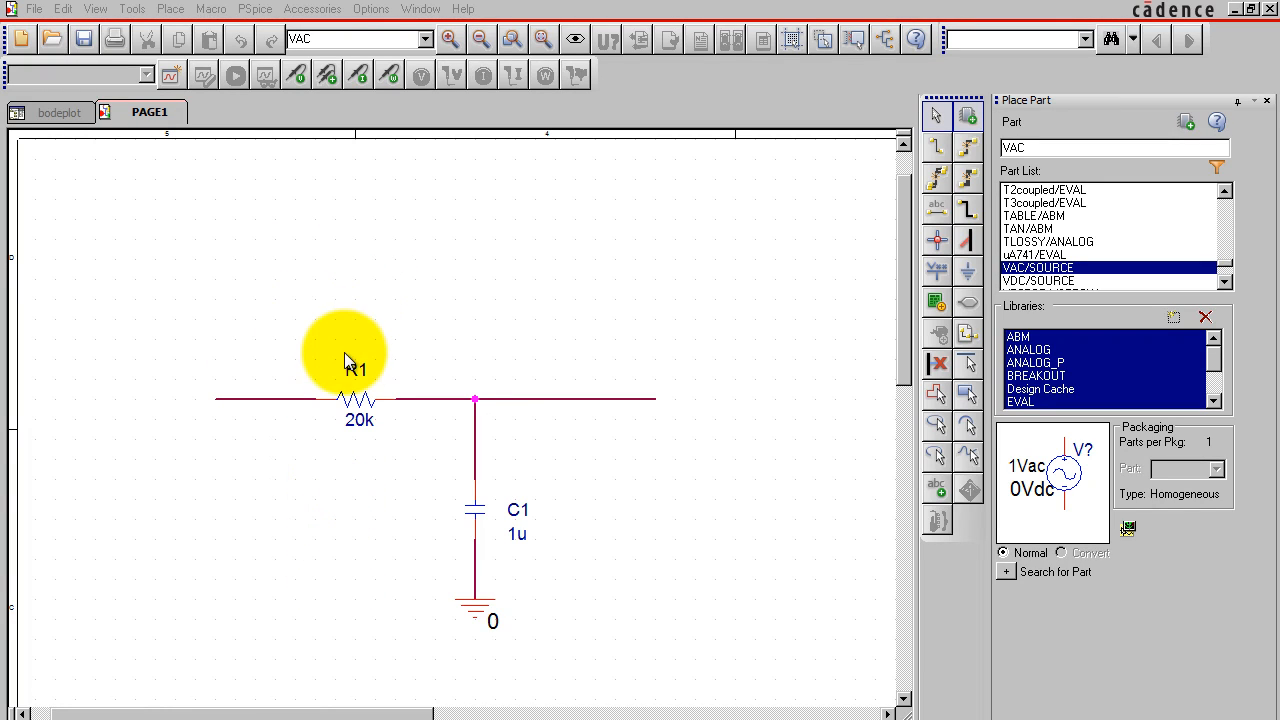
{"action": "mouse_move", "coordinate": [365, 447]}
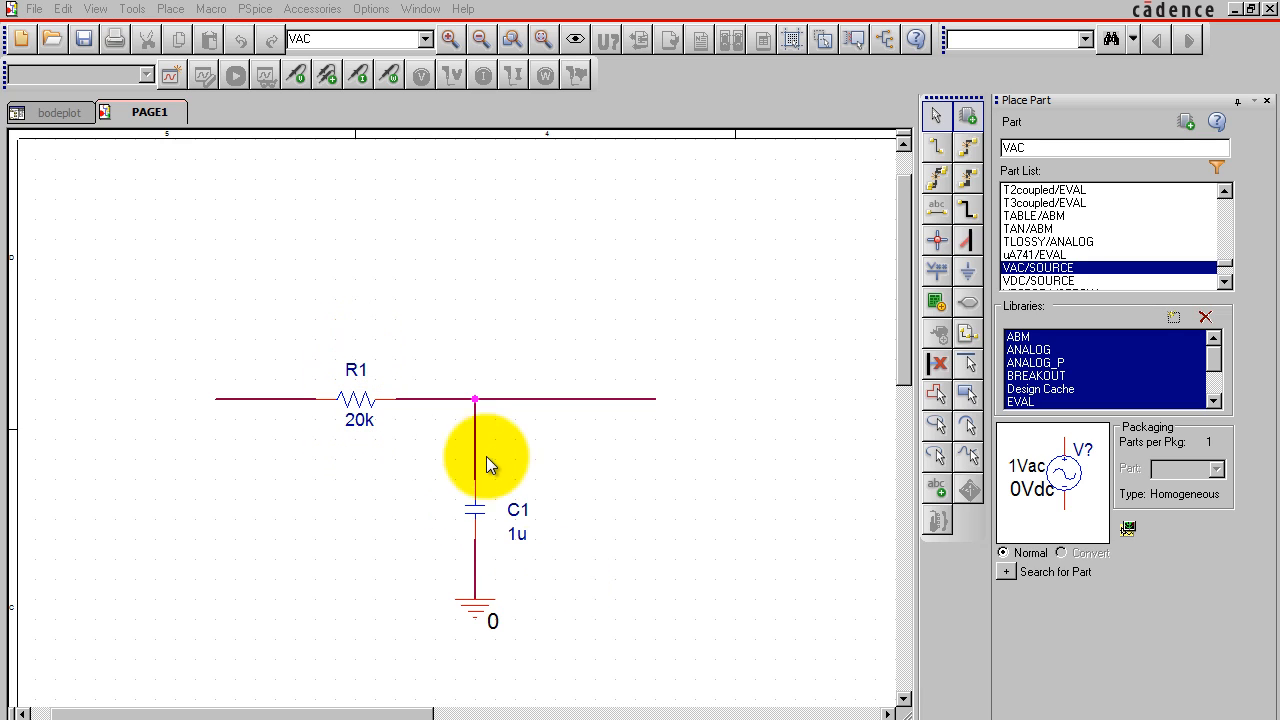
{"action": "mouse_move", "coordinate": [547, 570]}
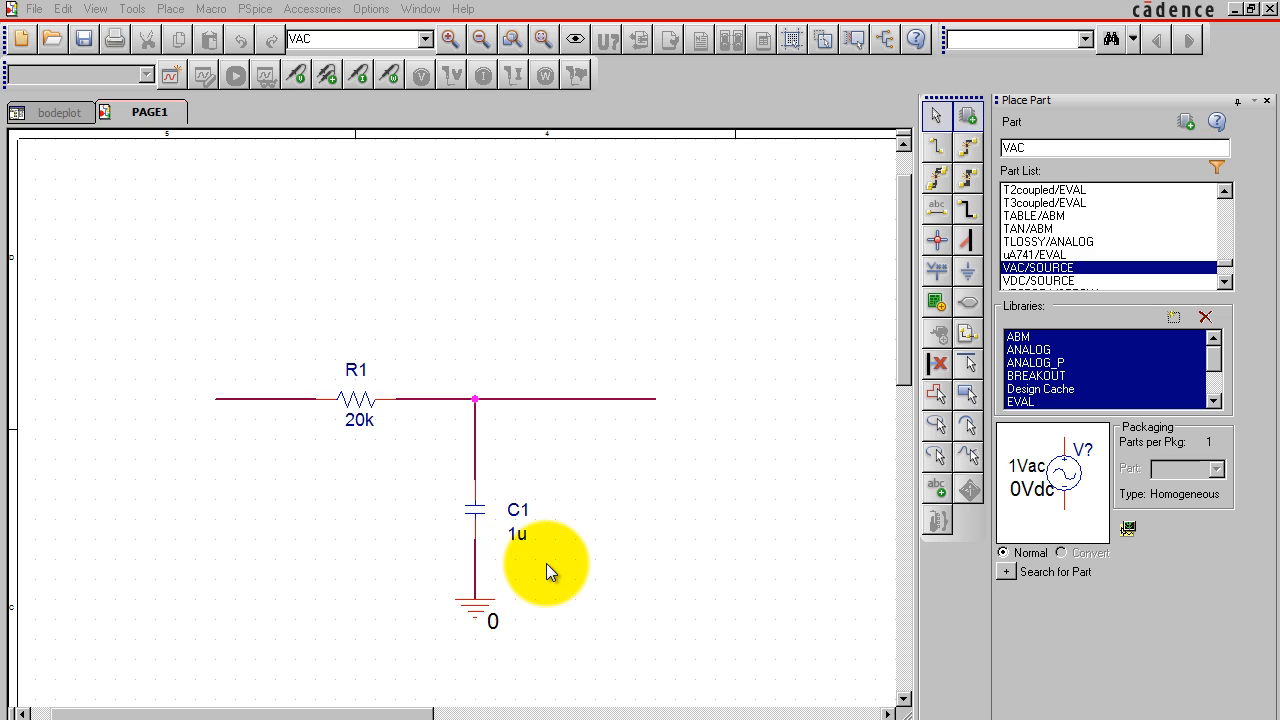
{"action": "mouse_move", "coordinate": [478, 398]}
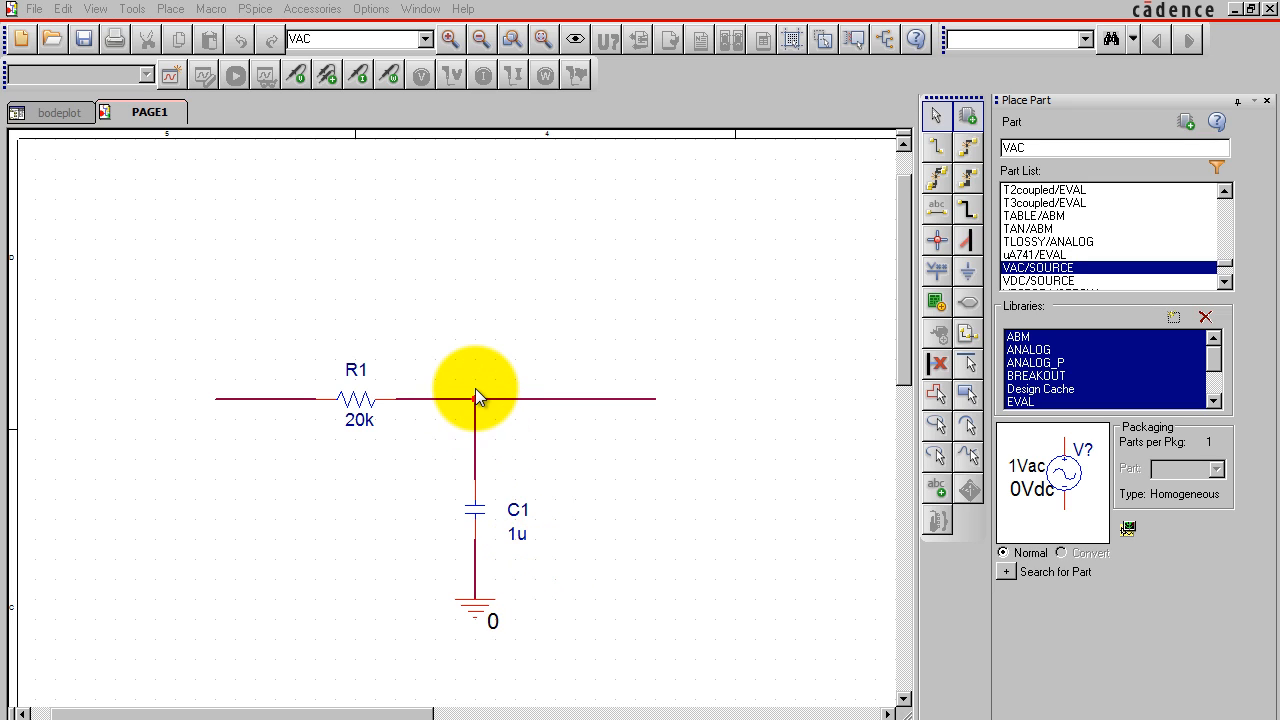
{"action": "mouse_move", "coordinate": [285, 428]}
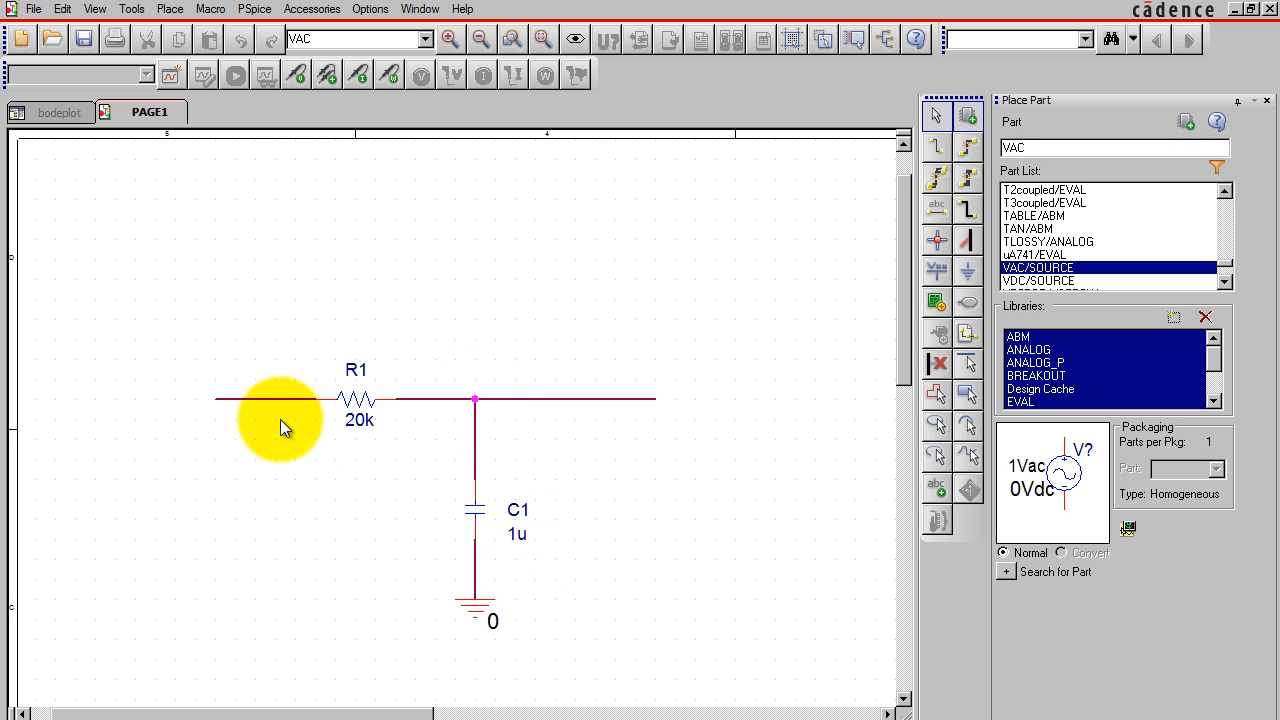
{"action": "mouse_move", "coordinate": [230, 345]}
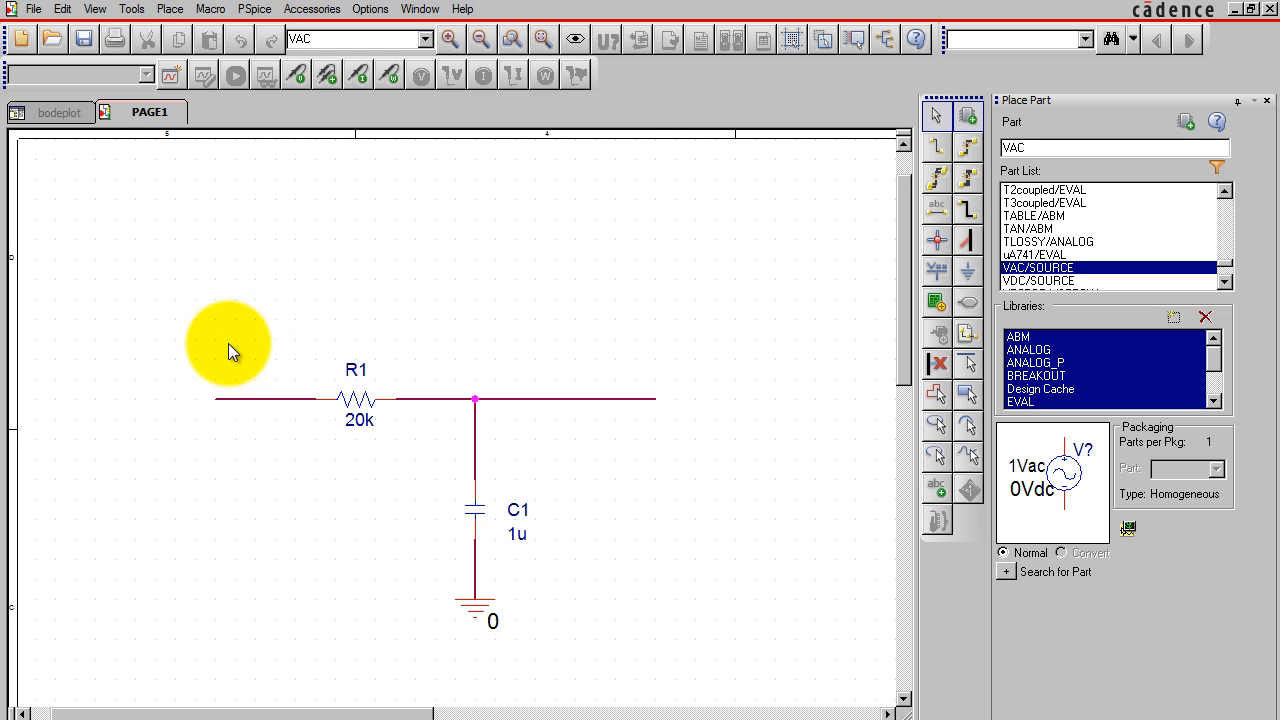
{"action": "mouse_move", "coordinate": [243, 330]}
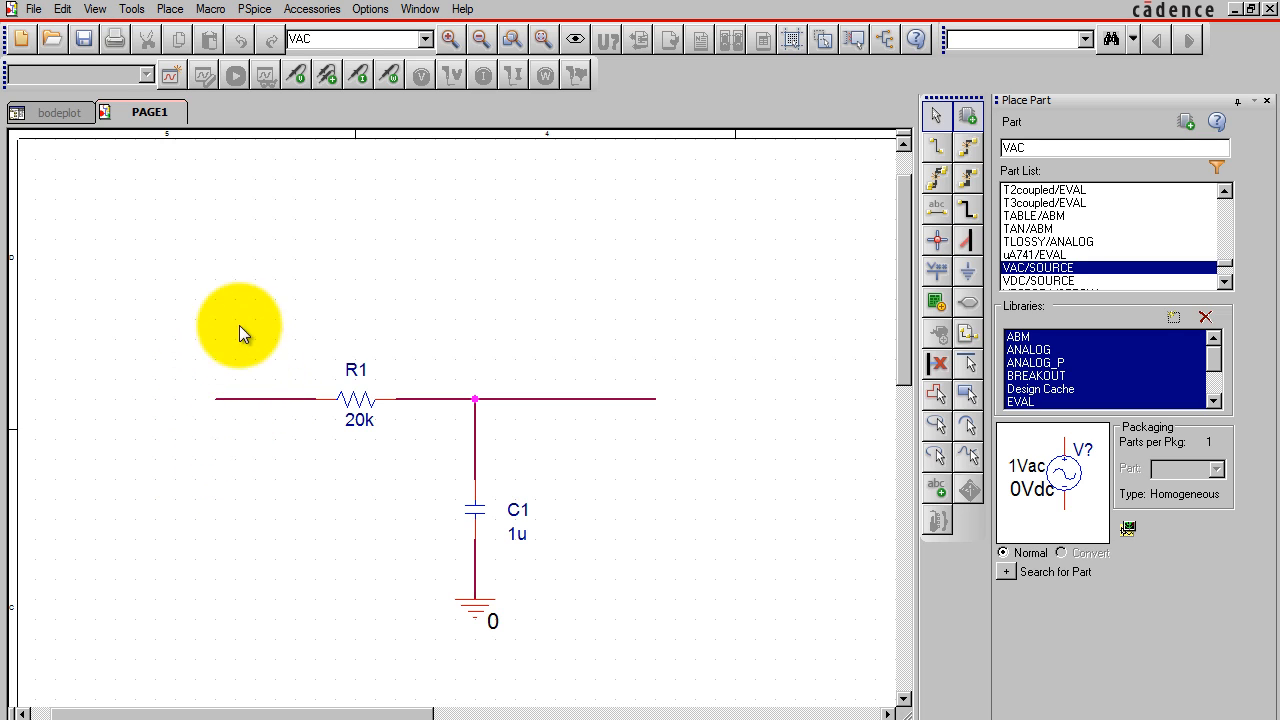
{"action": "mouse_move", "coordinate": [672, 458]}
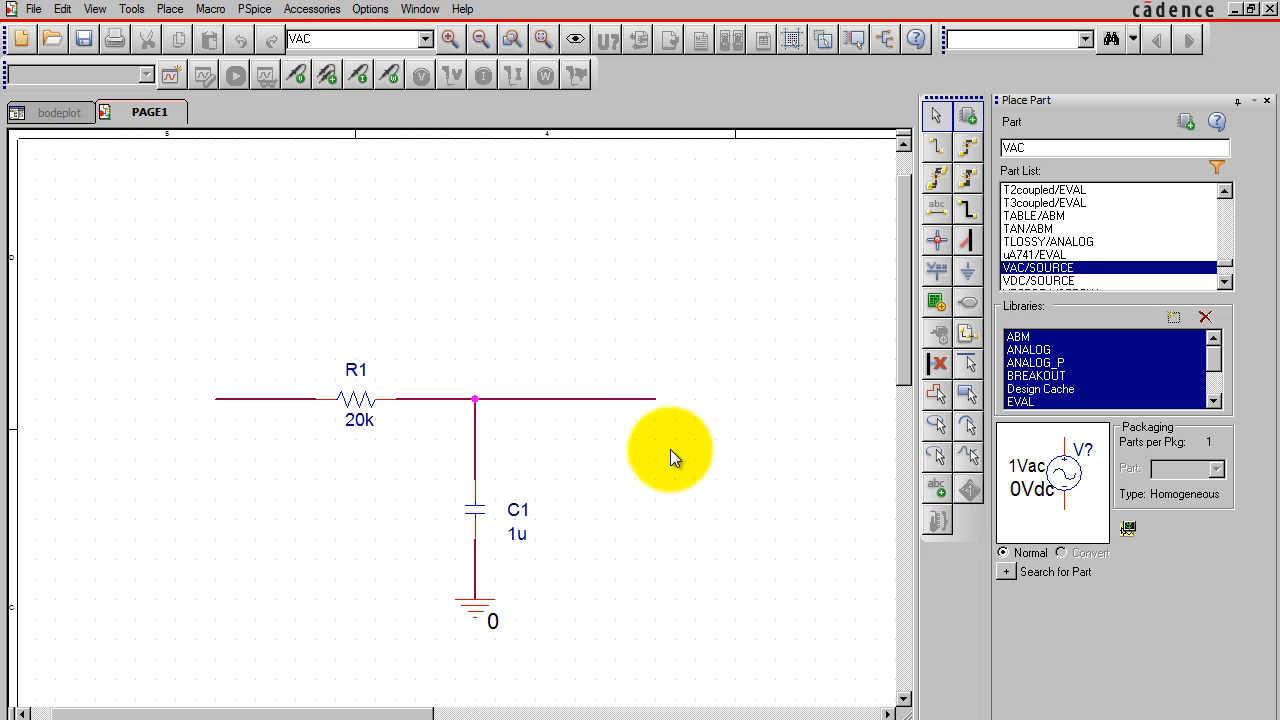
{"action": "mouse_move", "coordinate": [615, 342]}
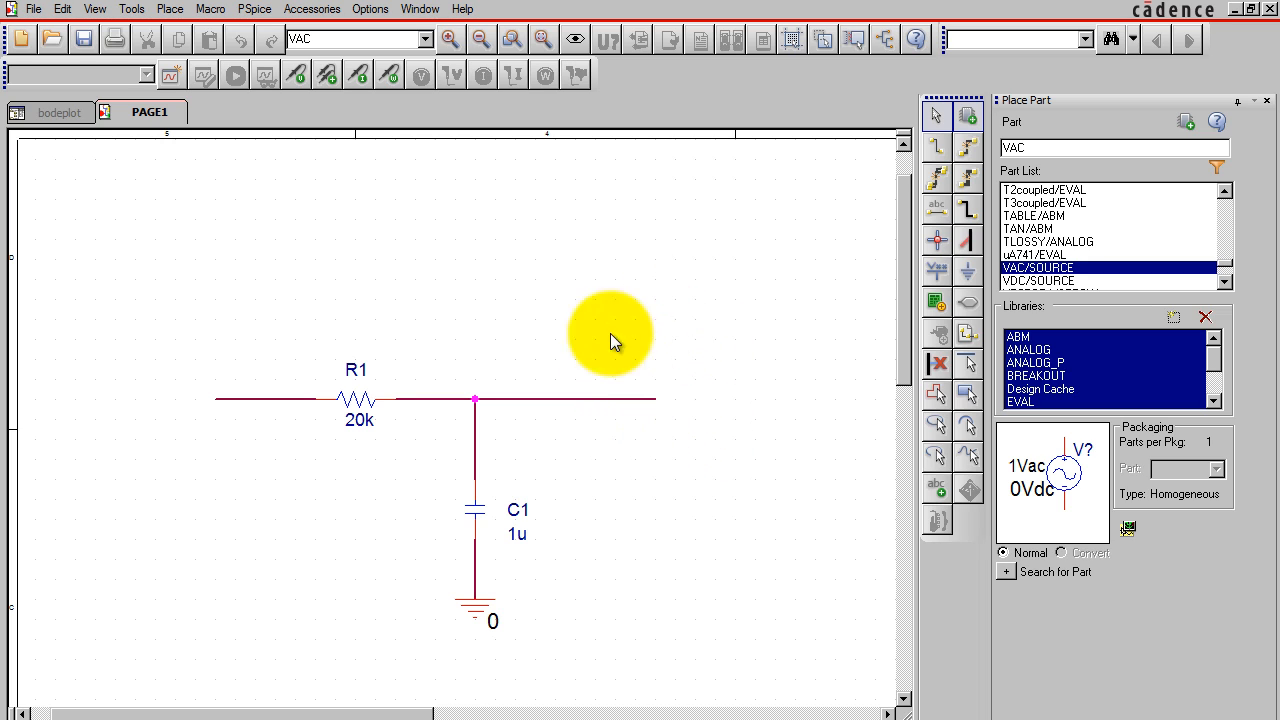
{"action": "mouse_move", "coordinate": [420, 185]}
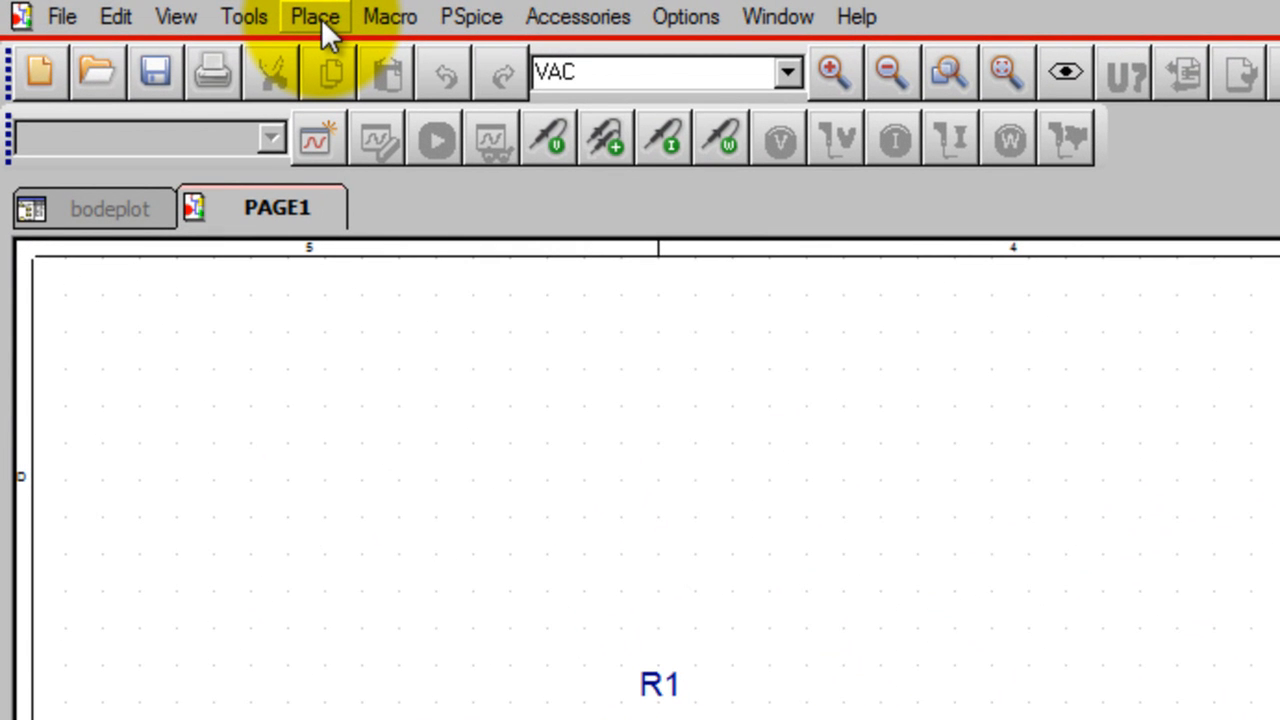
Add a net alias Vin and place it on the input wire left of R1.
{"action": "left_click", "coordinate": [314, 16]}
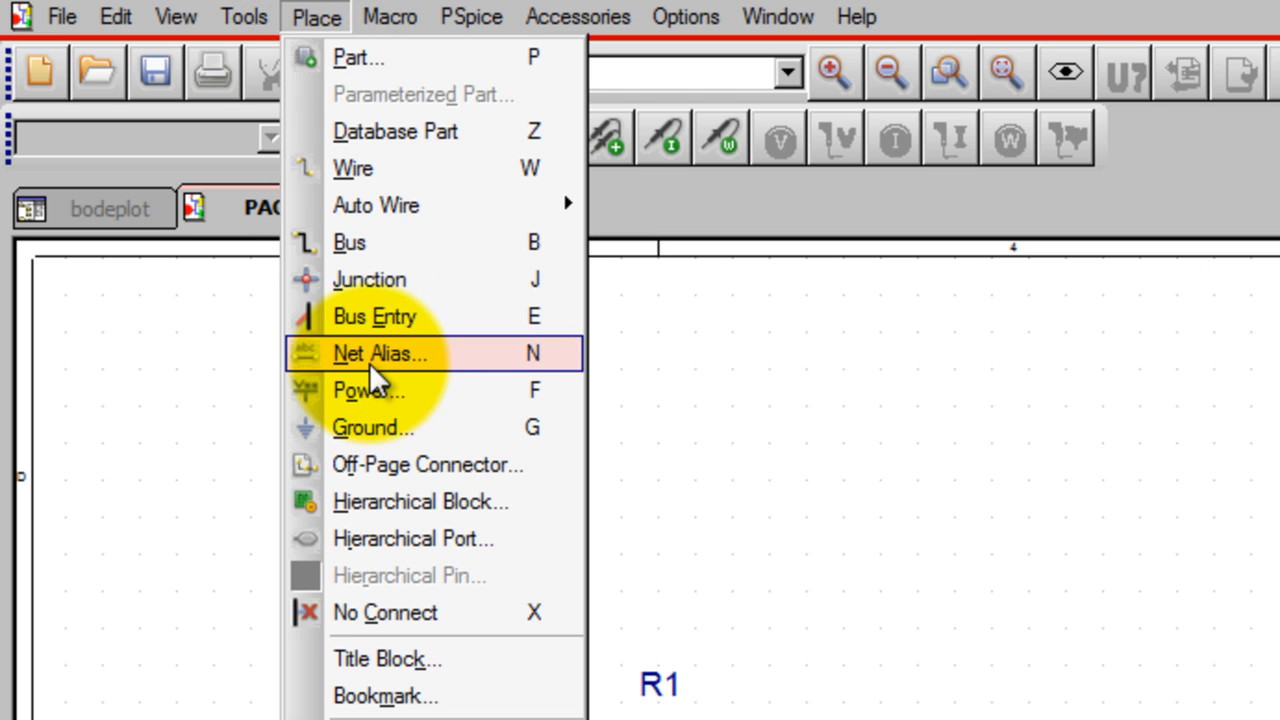
{"action": "mouse_move", "coordinate": [320, 30]}
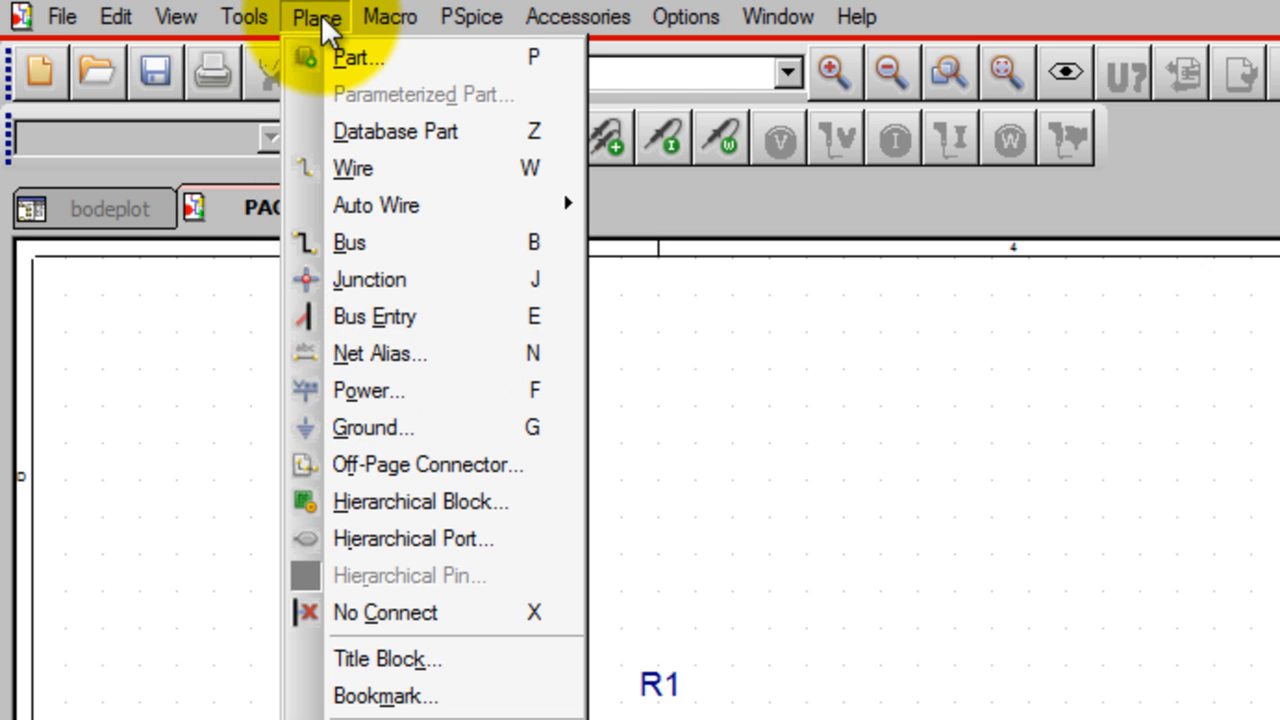
{"action": "mouse_move", "coordinate": [420, 390]}
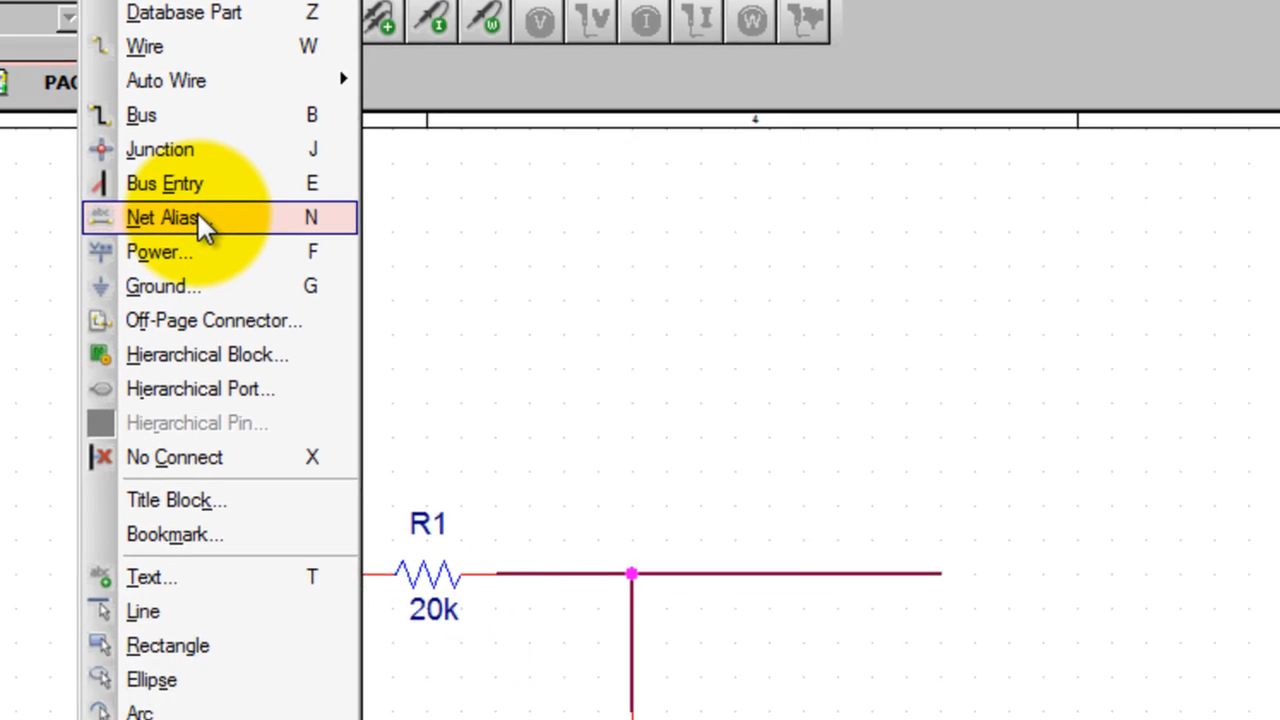
{"action": "left_click", "coordinate": [162, 218]}
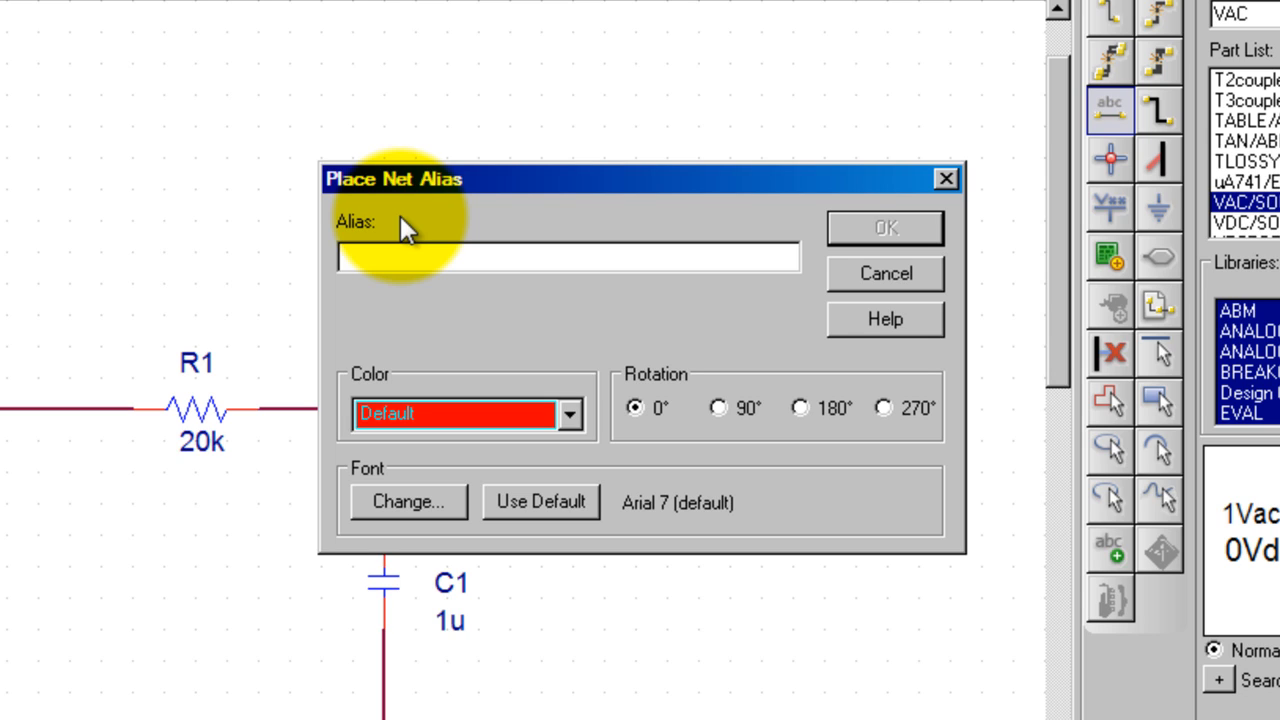
{"action": "type", "text": "Vin"}
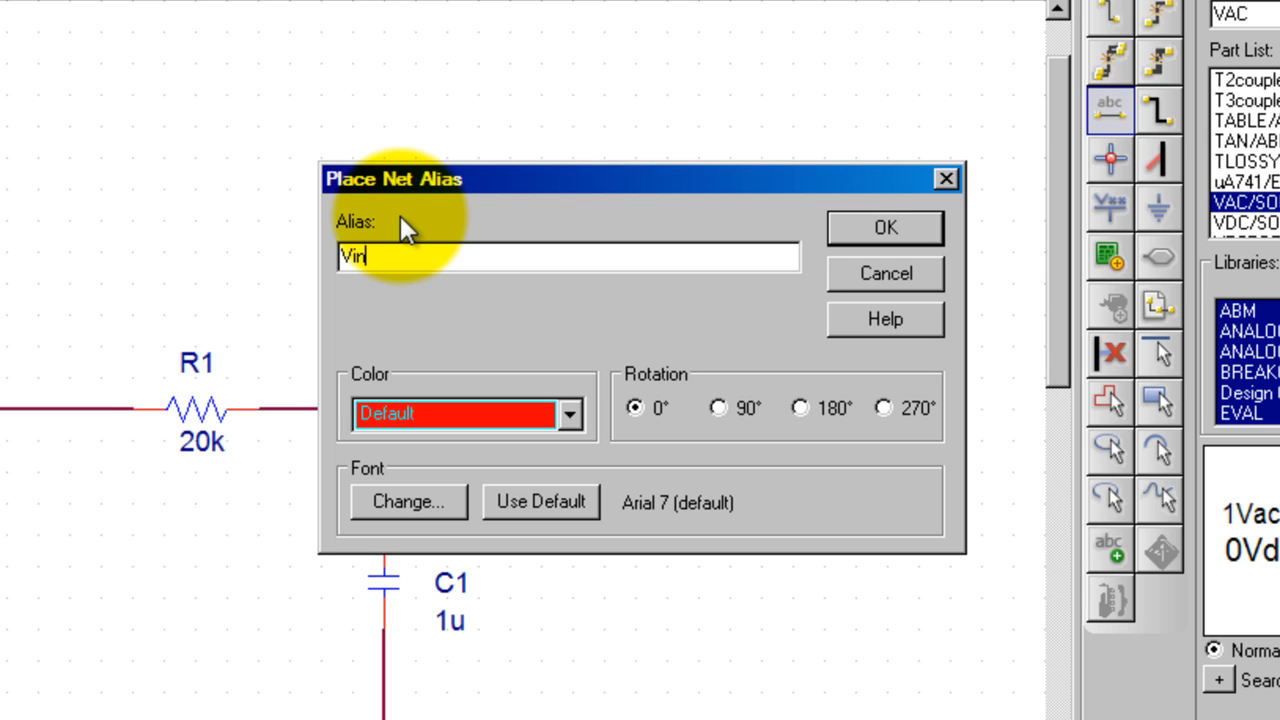
{"action": "left_click", "coordinate": [884, 228]}
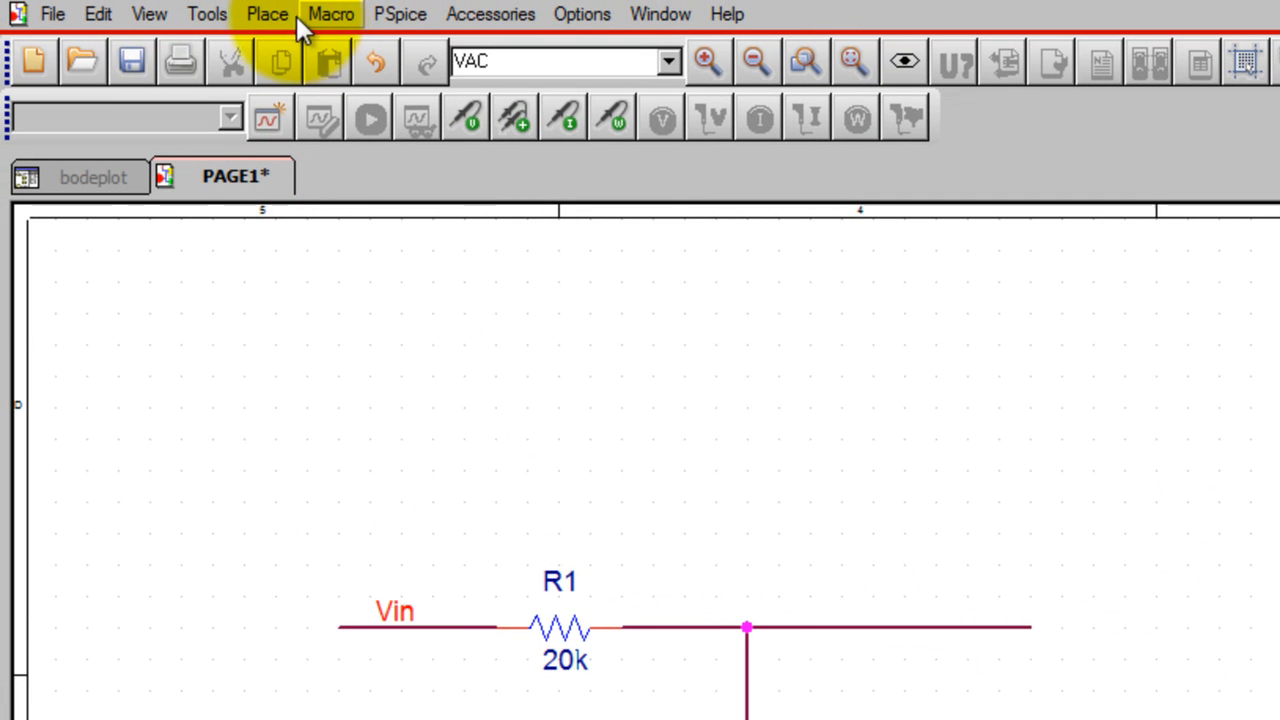
Add a net alias Vout for the output wire after R1.
{"action": "left_click", "coordinate": [267, 14]}
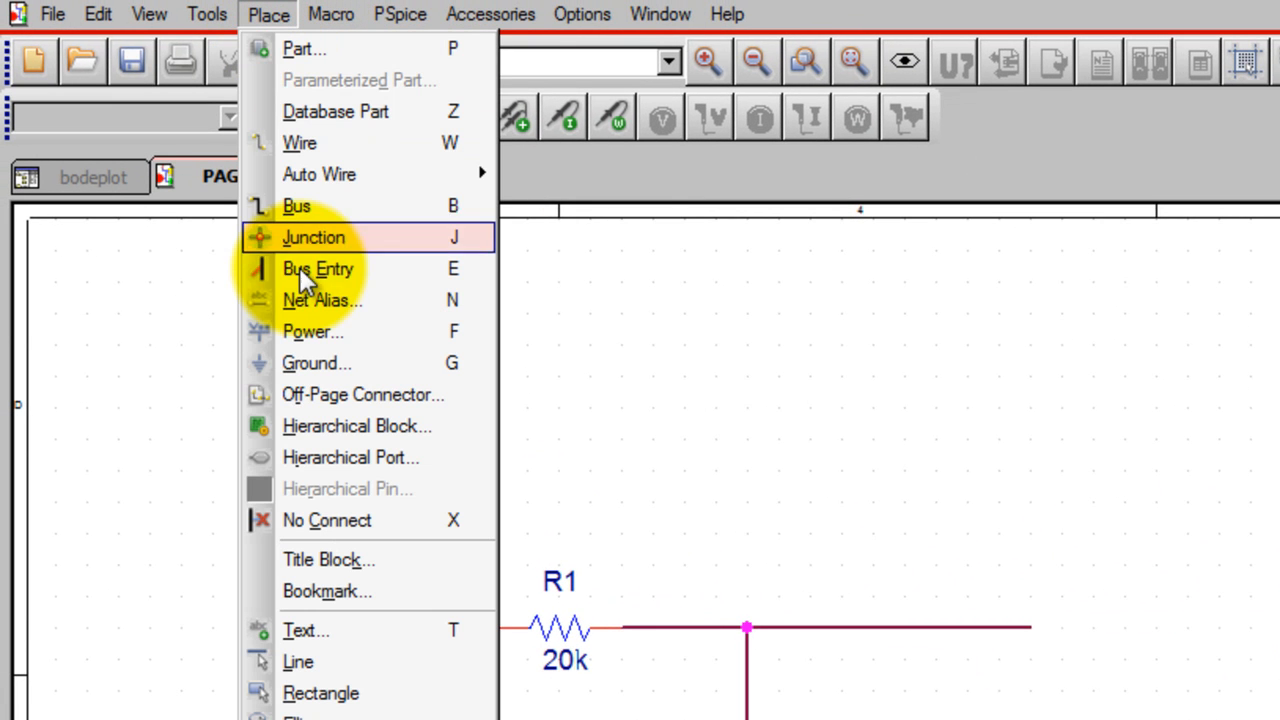
{"action": "left_click", "coordinate": [322, 300]}
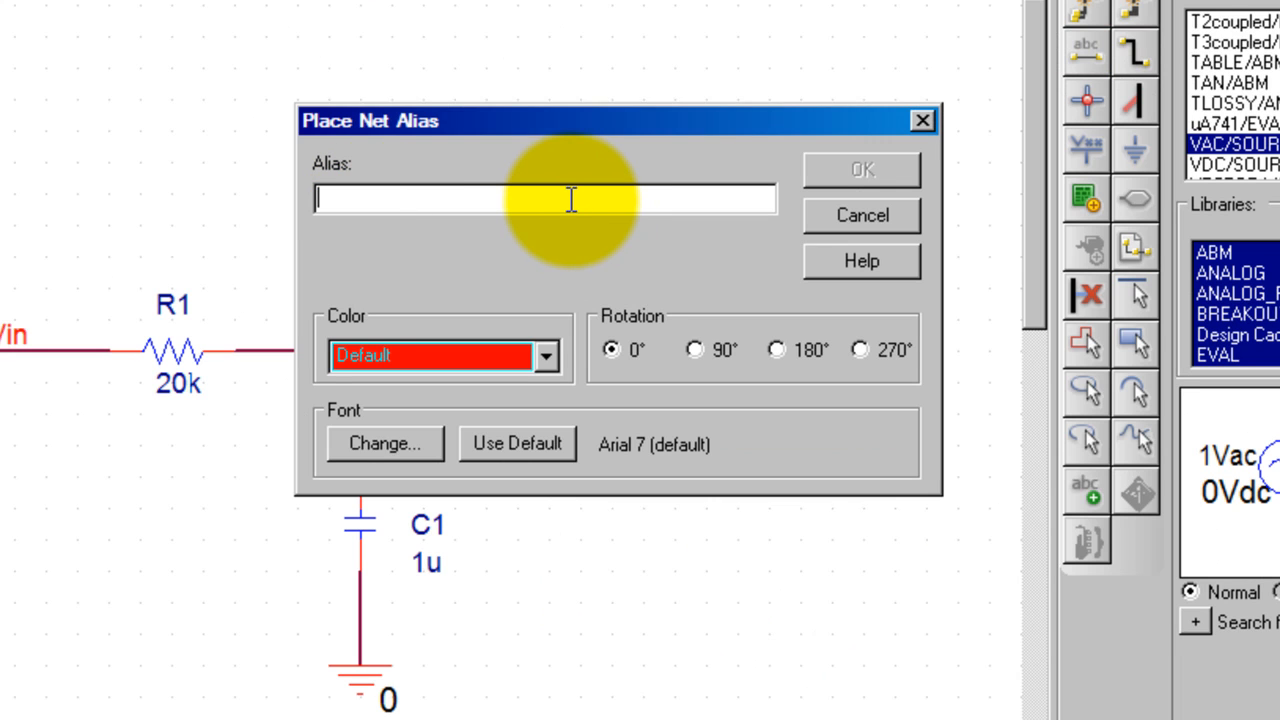
{"action": "type", "text": "Vout"}
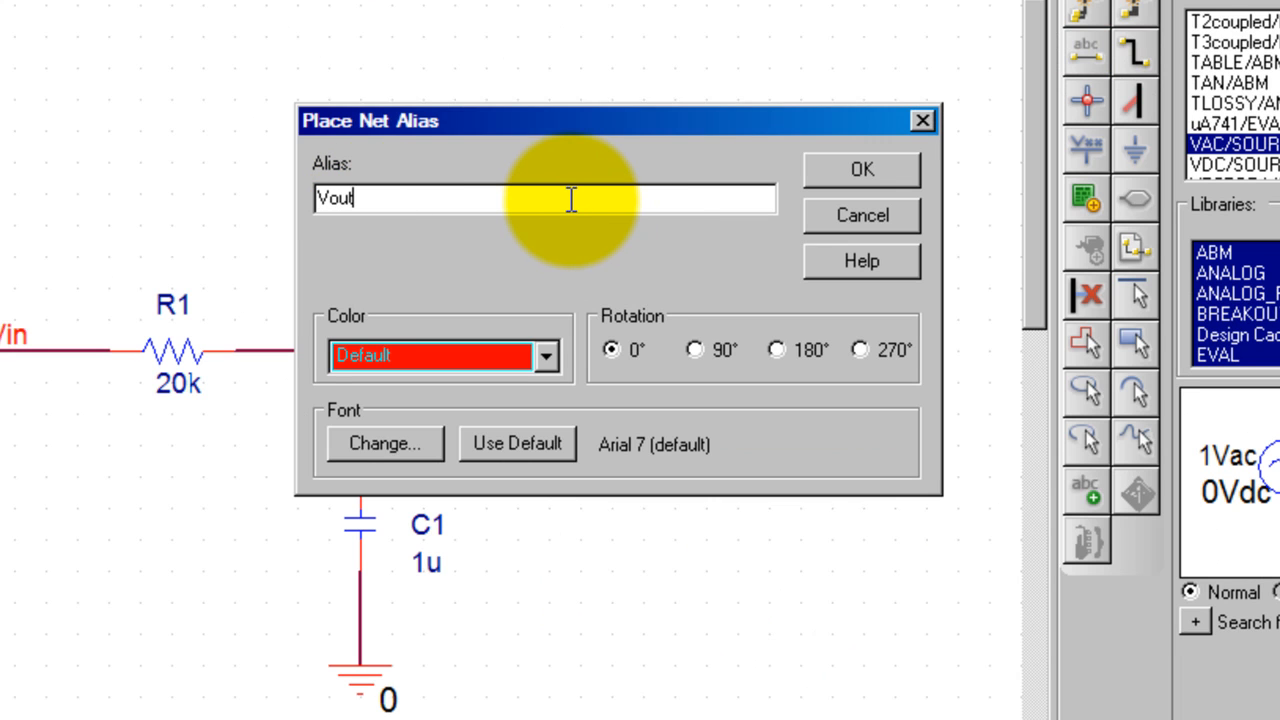
{"action": "left_click", "coordinate": [860, 169]}
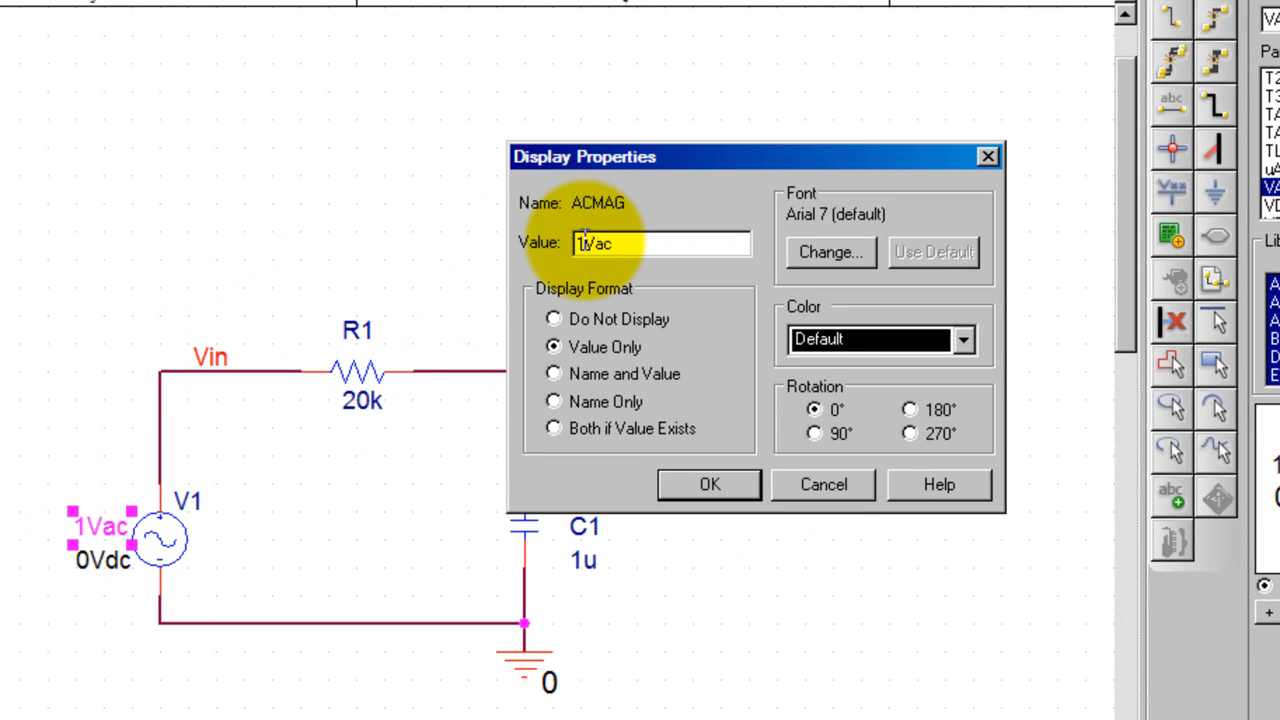
Confirm source V1's AC magnitude as 1Vac in Display Properties.
{"action": "left_click", "coordinate": [709, 484]}
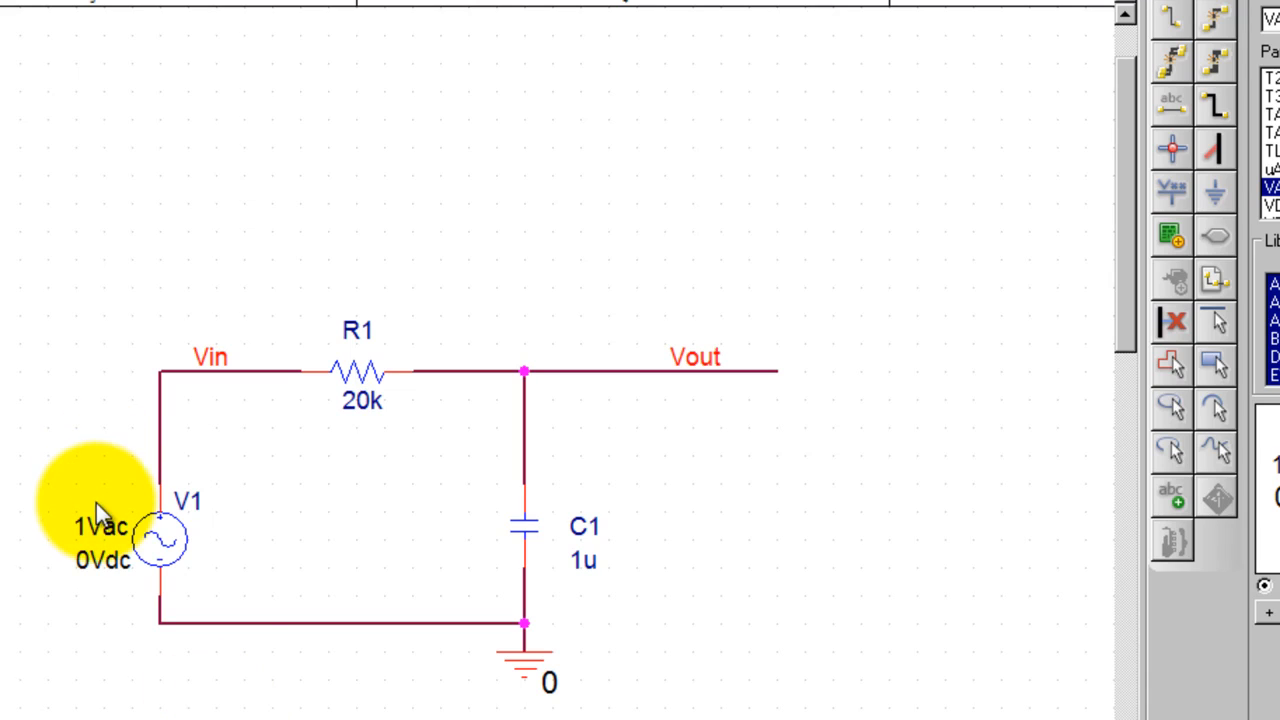
{"action": "double_click", "coordinate": [100, 527]}
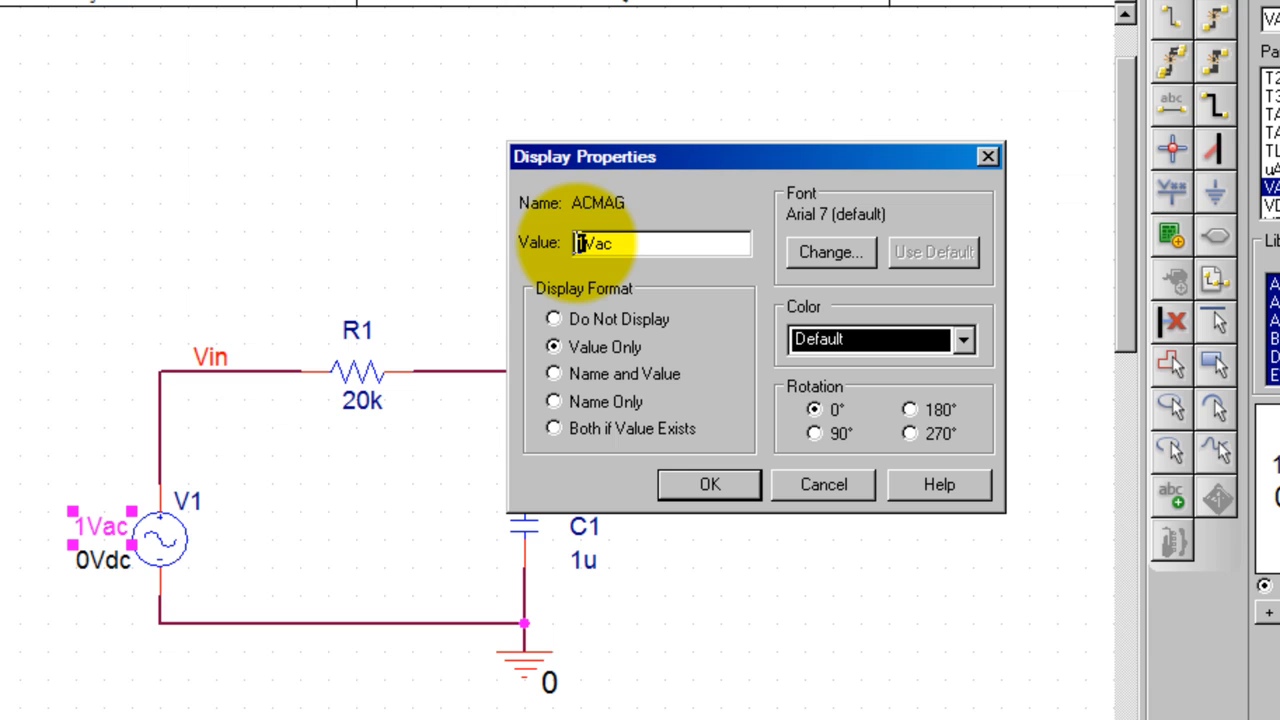
{"action": "mouse_move", "coordinate": [710, 485]}
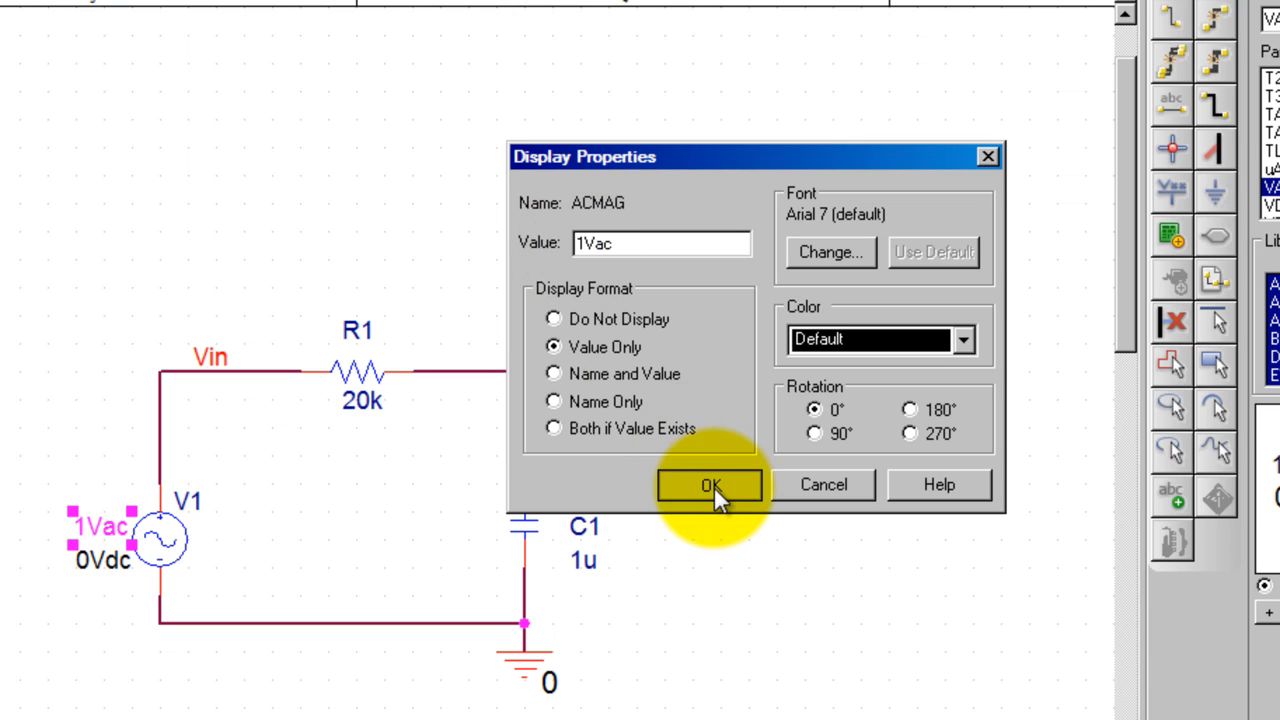
{"action": "left_click", "coordinate": [710, 485]}
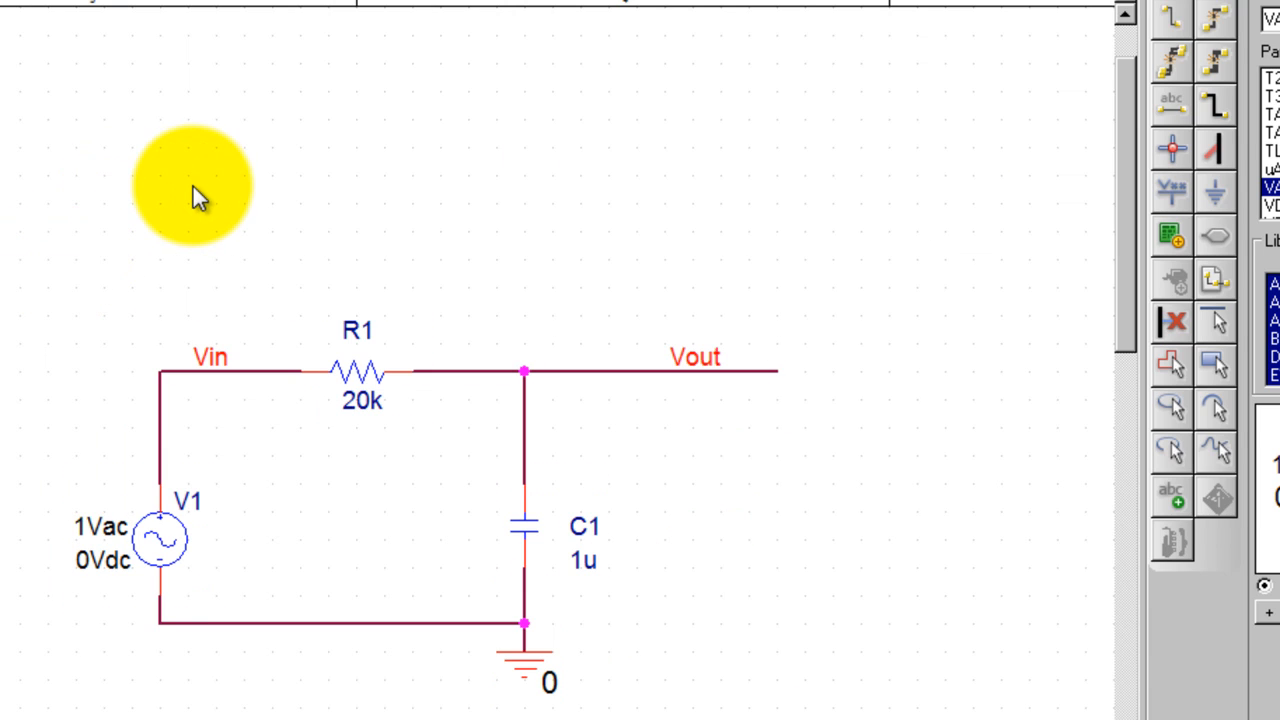
{"action": "mouse_move", "coordinate": [210, 365]}
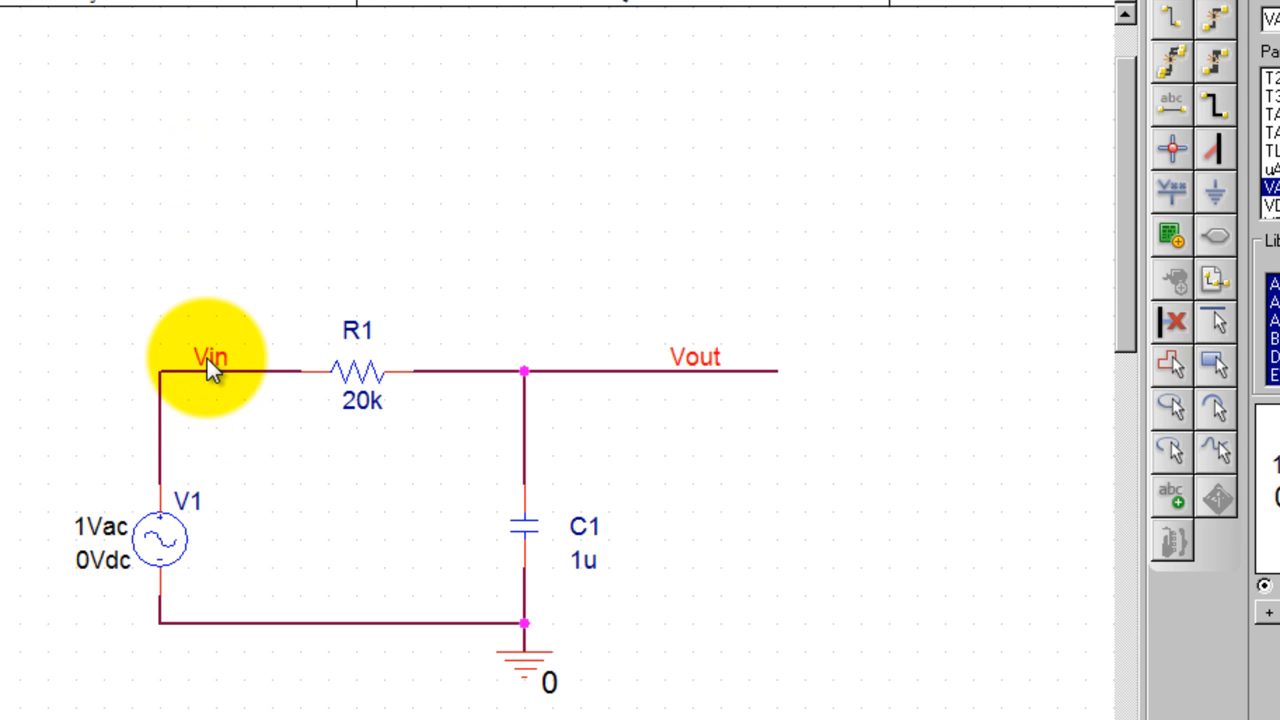
{"action": "mouse_move", "coordinate": [320, 525]}
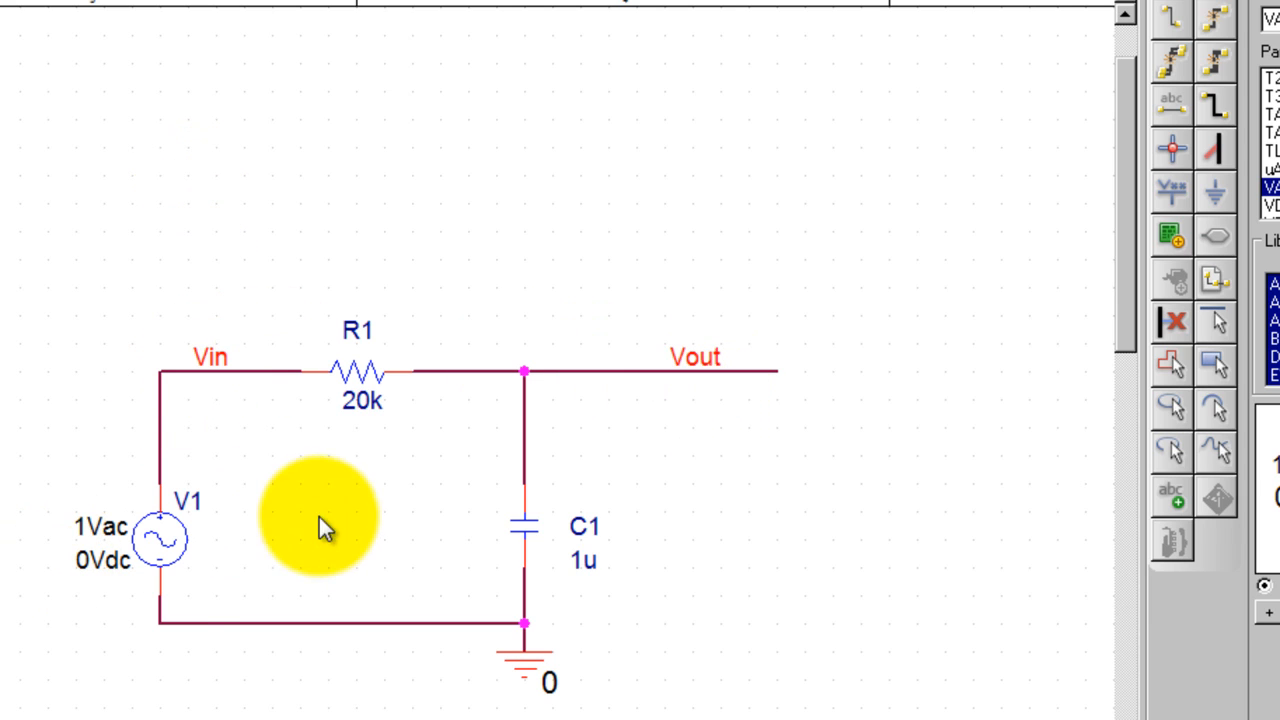
{"action": "mouse_move", "coordinate": [205, 390]}
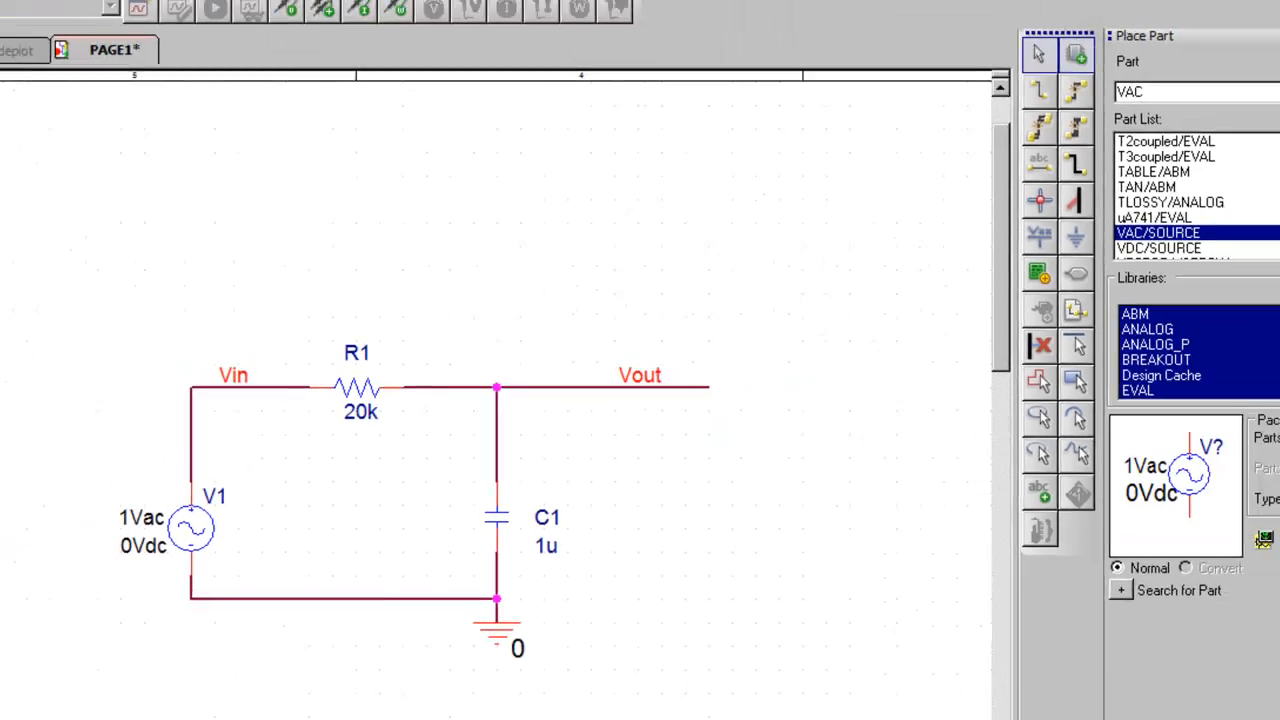
Create a new PSpice simulation profile named test.
{"action": "left_click", "coordinate": [368, 18]}
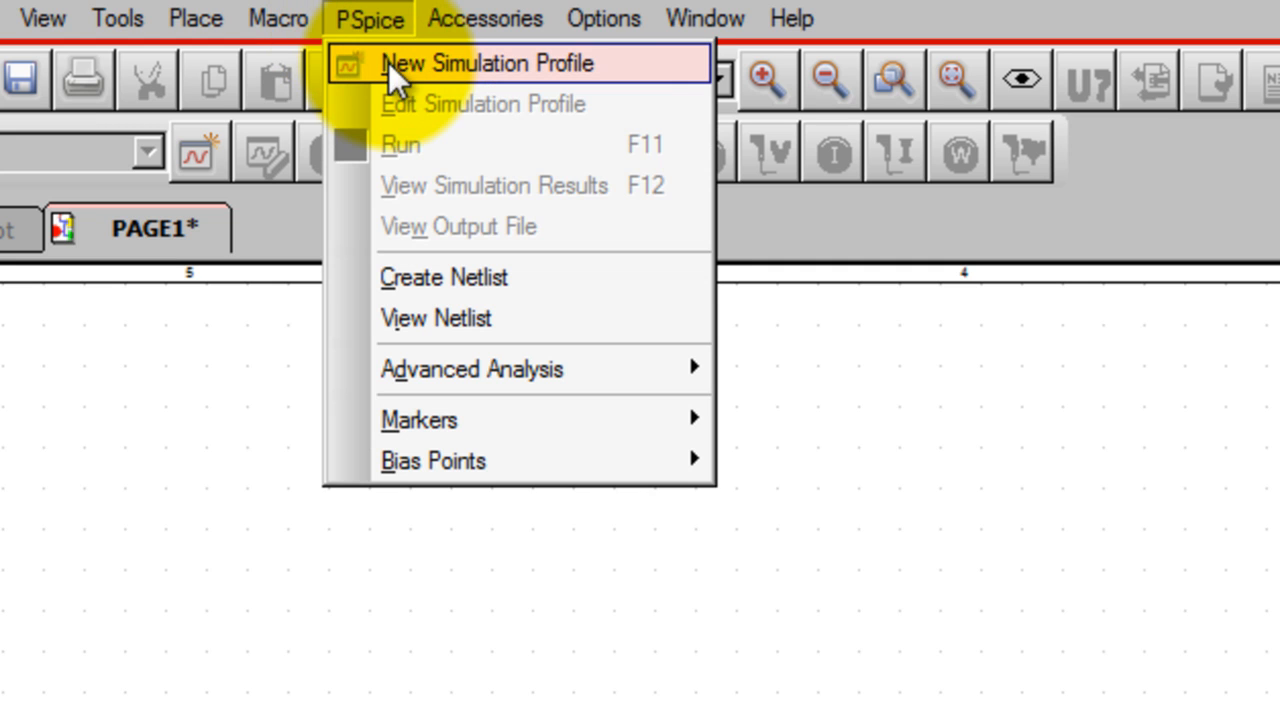
{"action": "left_click", "coordinate": [489, 63]}
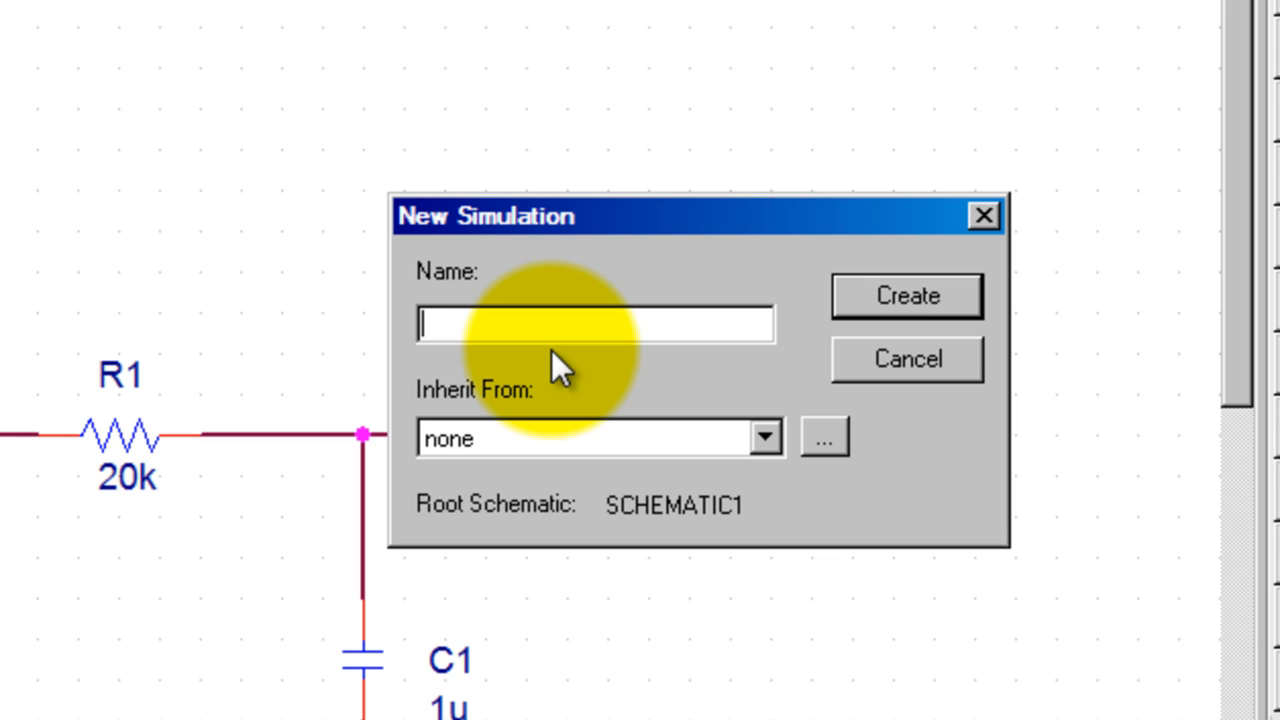
{"action": "type", "text": "test"}
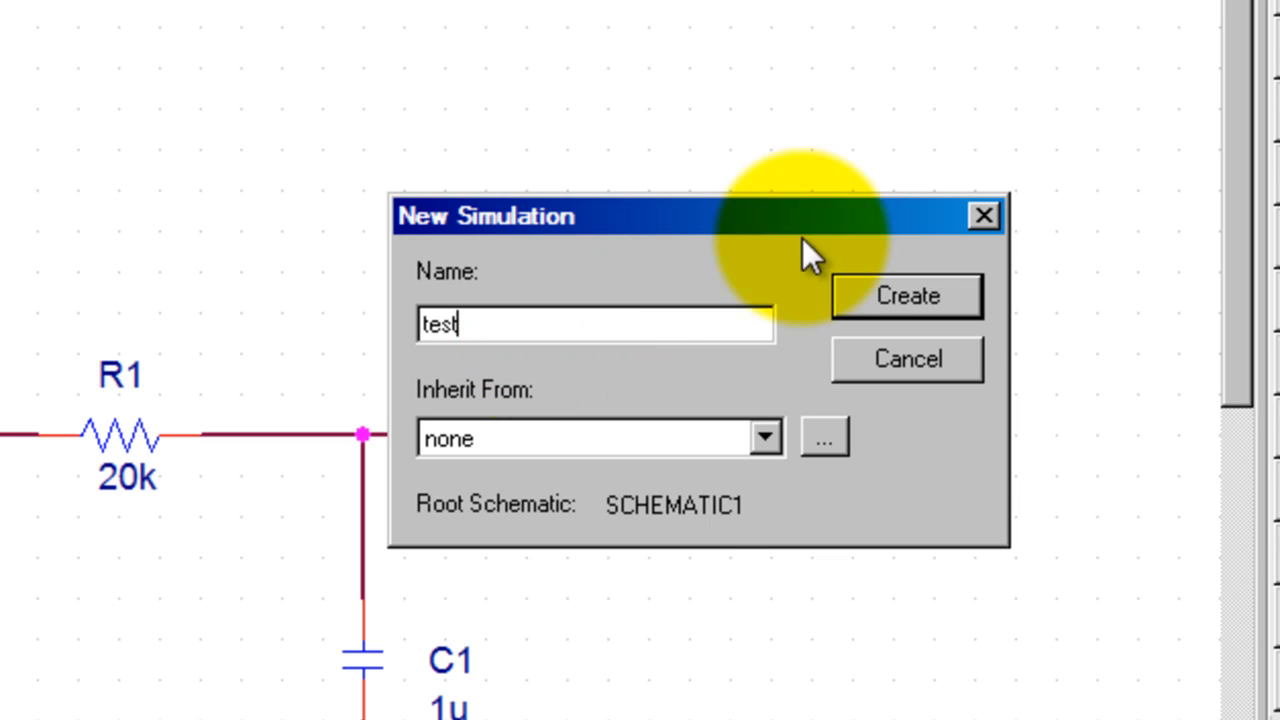
{"action": "left_click", "coordinate": [905, 295]}
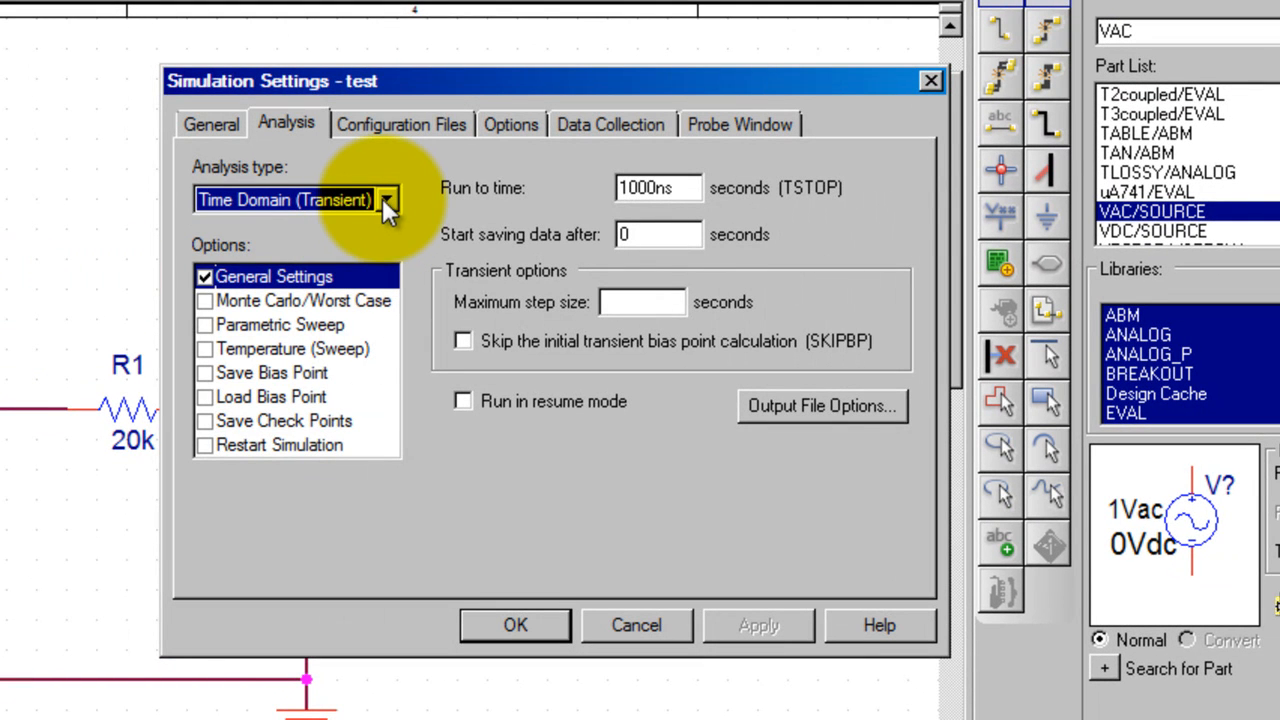
{"action": "mouse_move", "coordinate": [315, 199]}
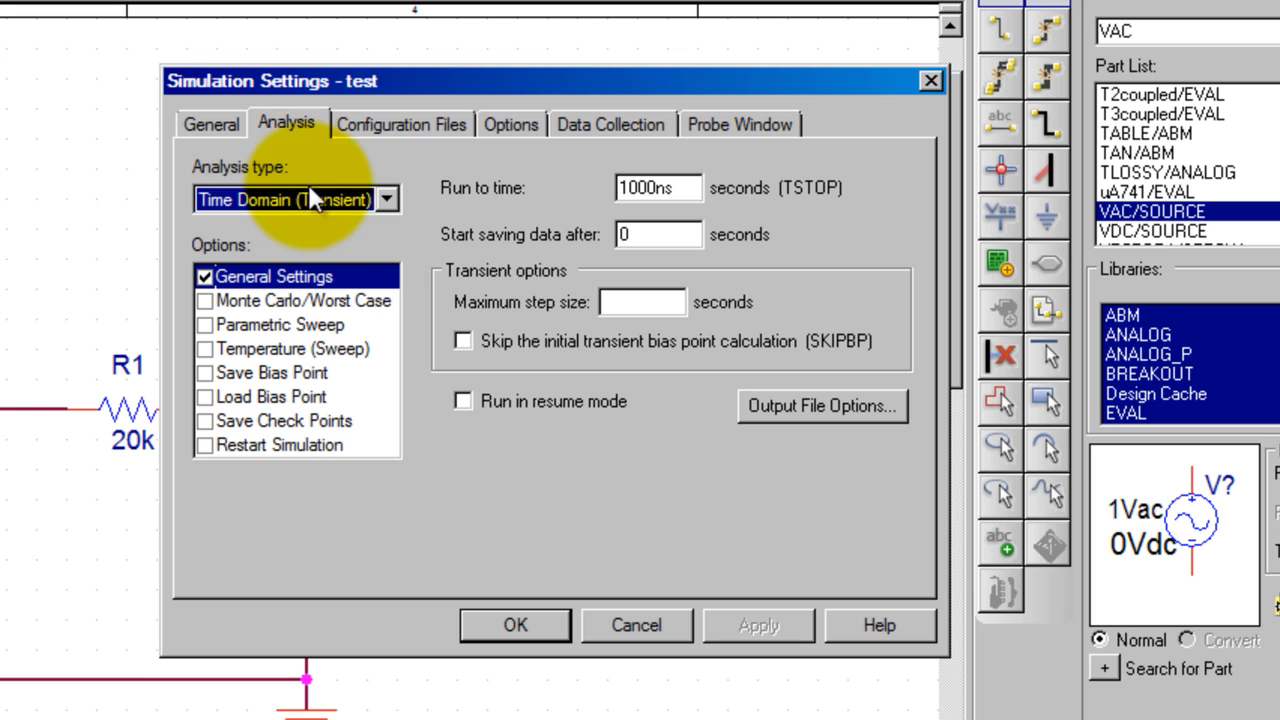
Set a logarithmic AC sweep from 10 to 100k with 100 points per decade.
{"action": "left_click", "coordinate": [386, 199]}
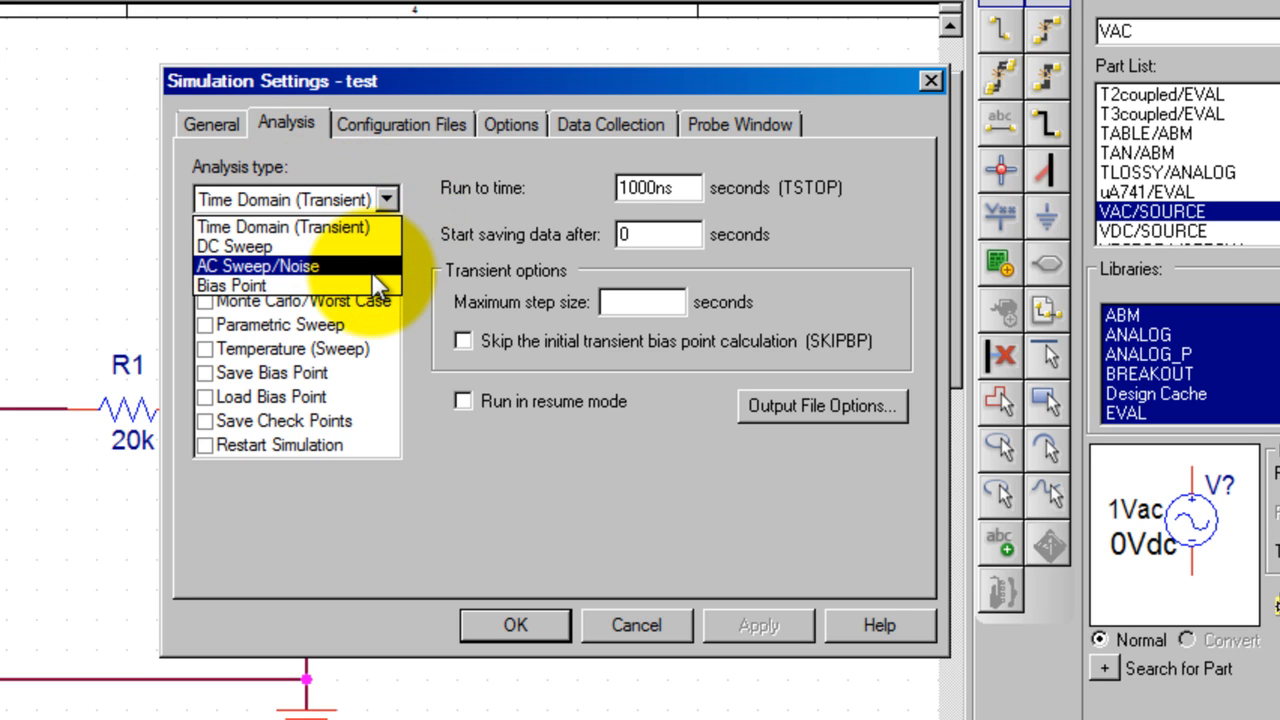
{"action": "left_click", "coordinate": [258, 265]}
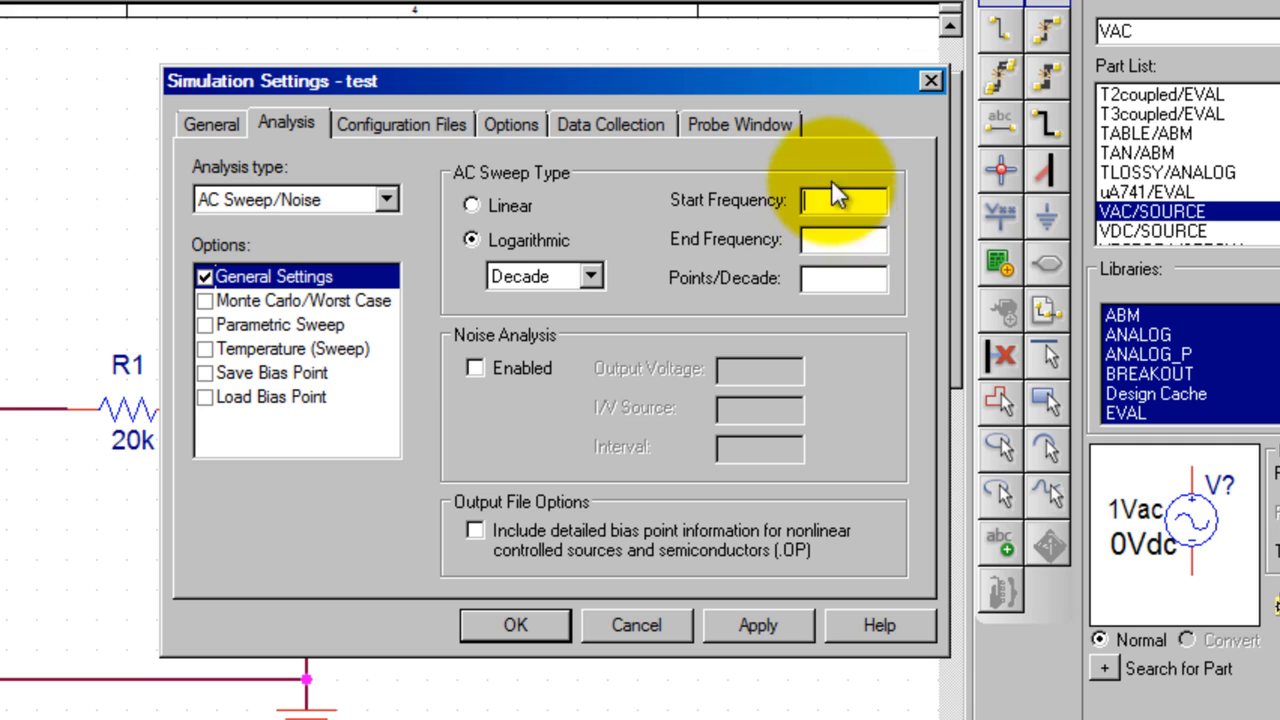
{"action": "mouse_move", "coordinate": [835, 95]}
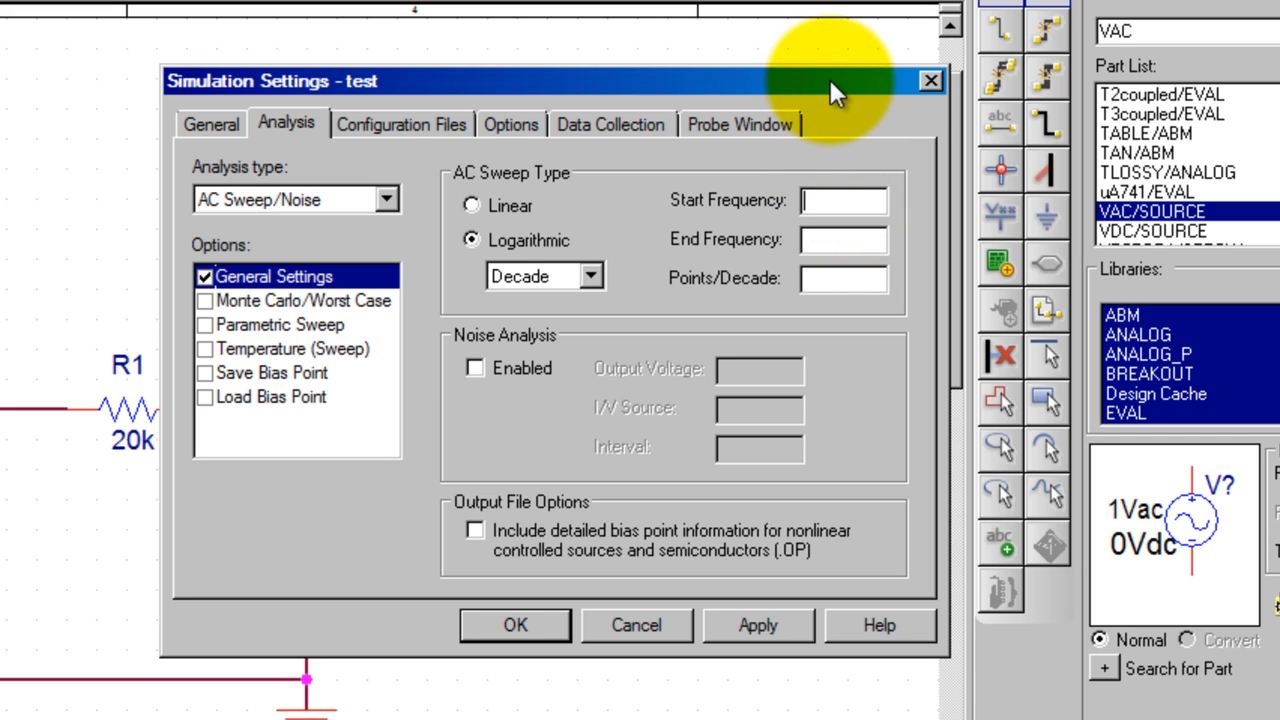
{"action": "type", "text": "10"}
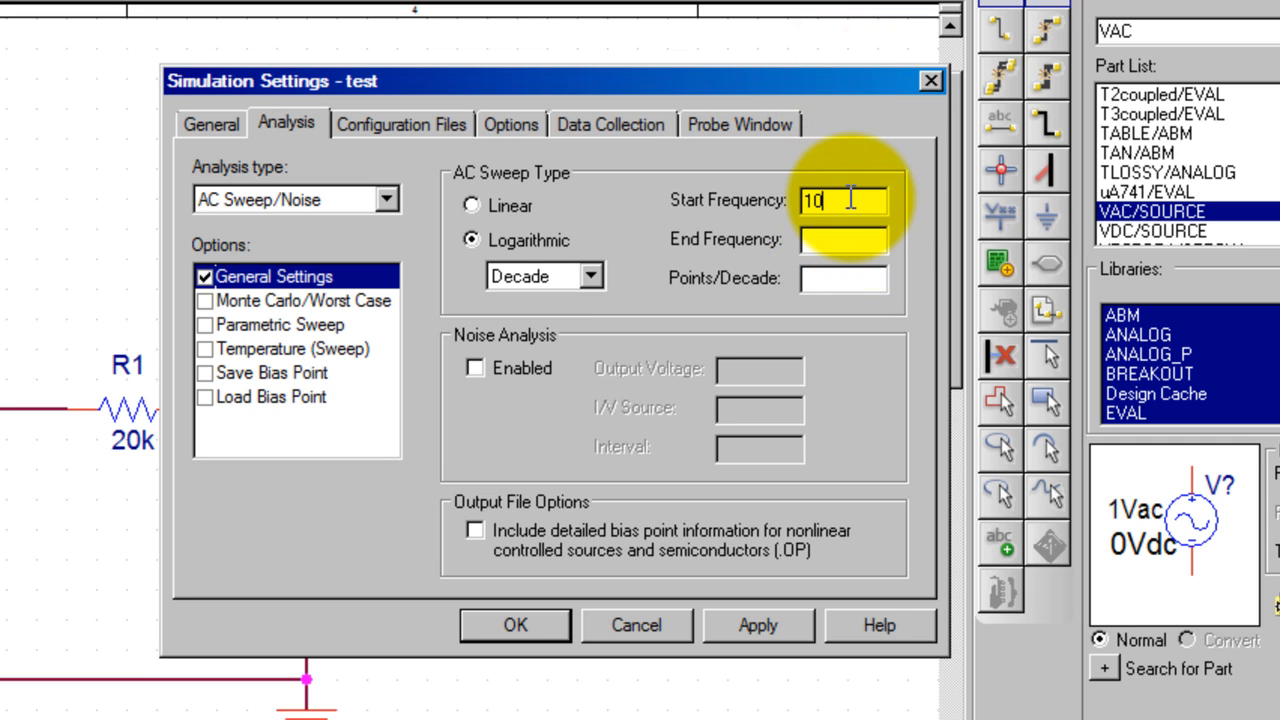
{"action": "left_click", "coordinate": [843, 239]}
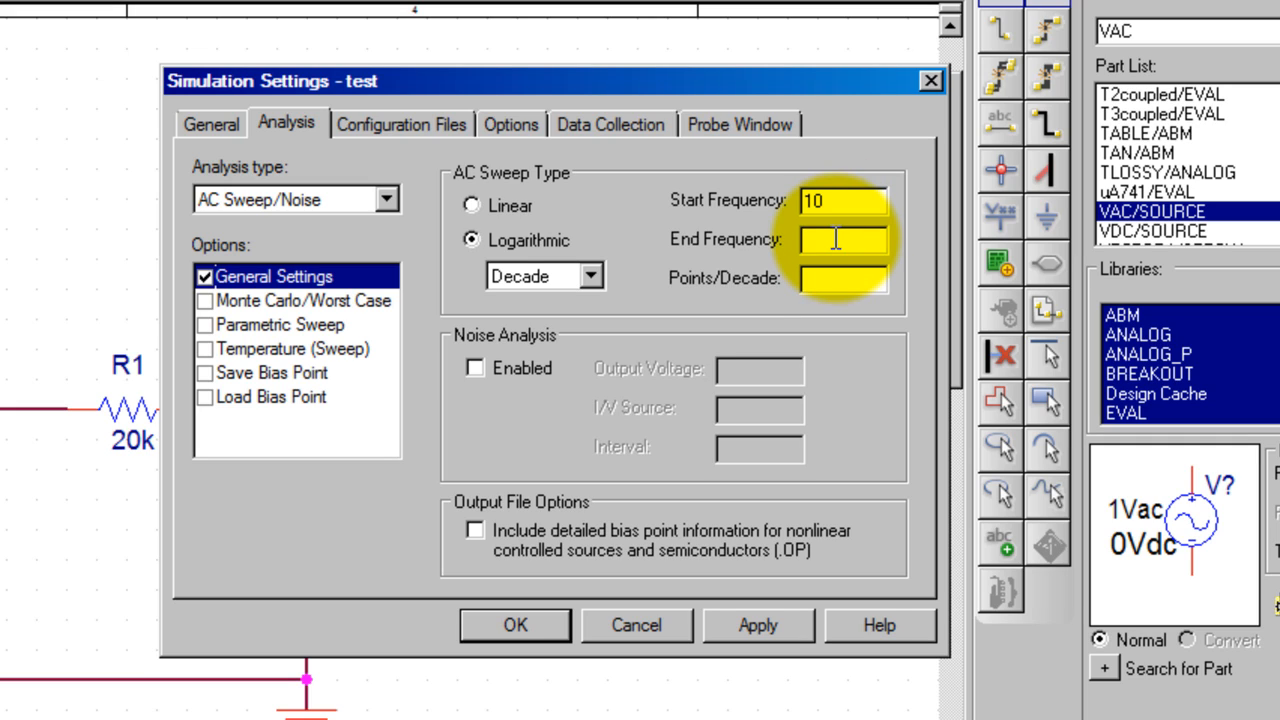
{"action": "type", "text": "100"}
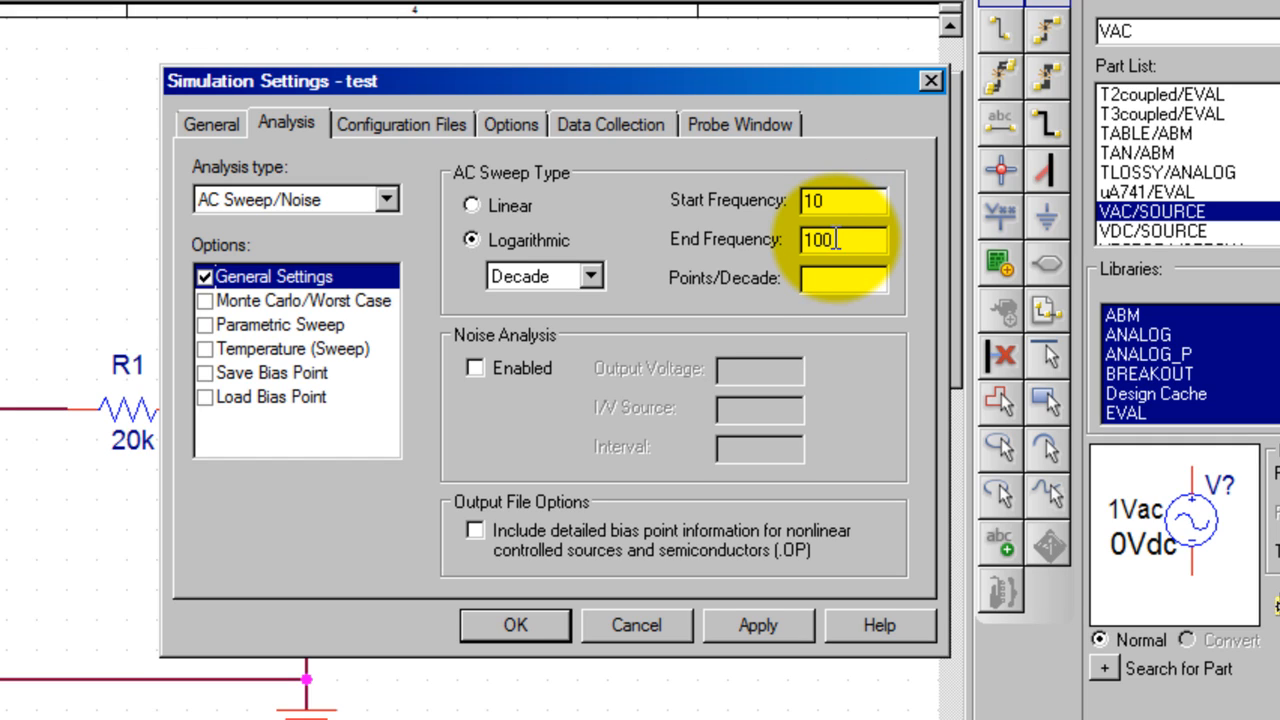
{"action": "type", "text": "k"}
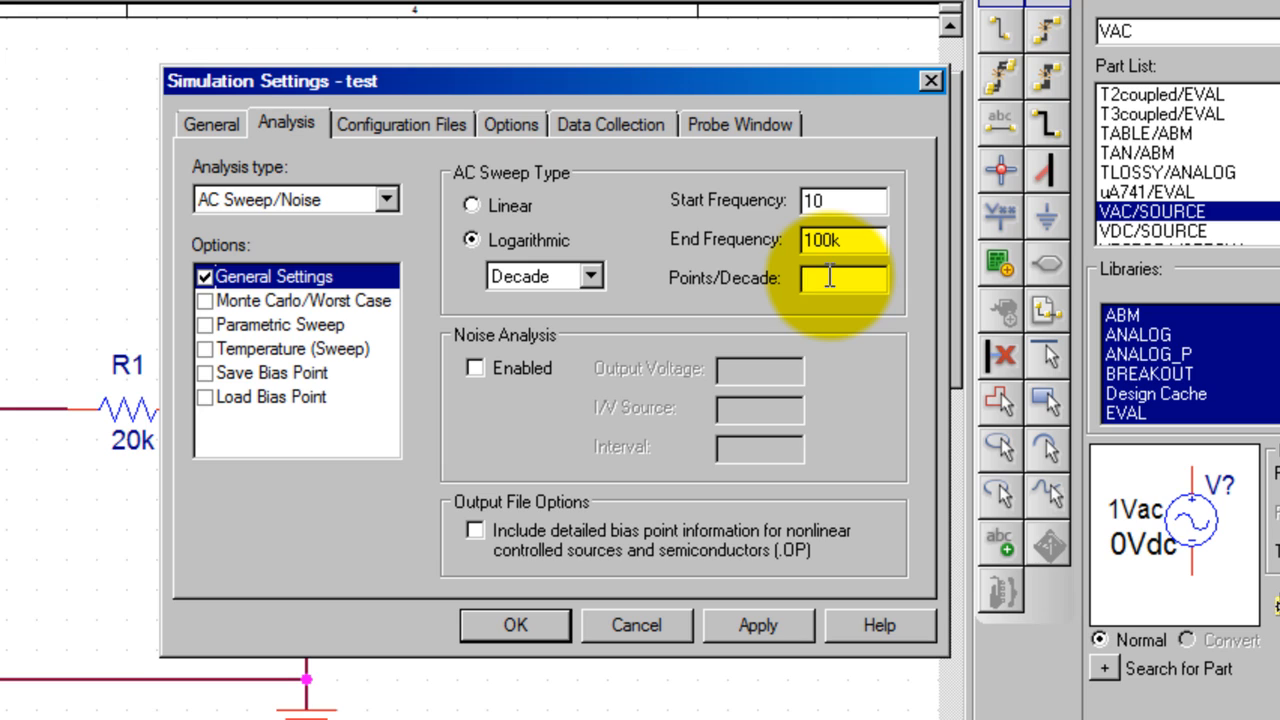
{"action": "type", "text": "100"}
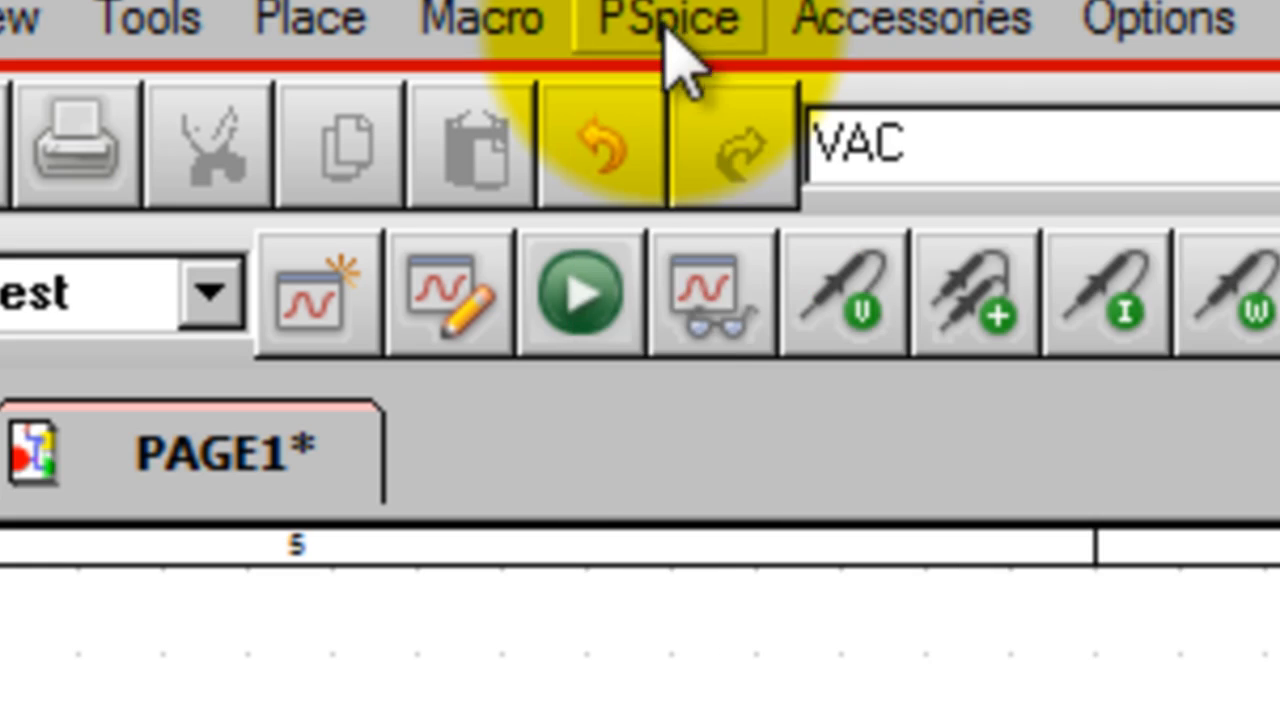
{"action": "mouse_move", "coordinate": [575, 295]}
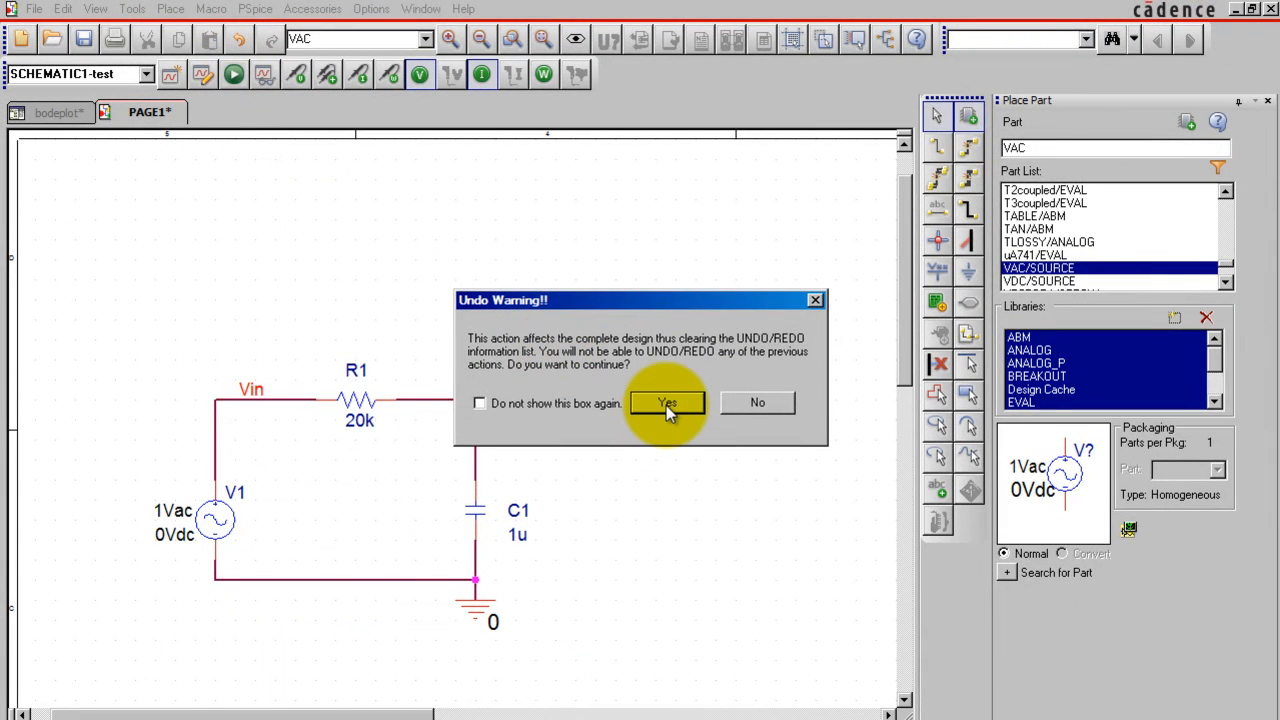
Accept the undo-history warning and let the AC sweep run to completion in Probe.
{"action": "left_click", "coordinate": [667, 402]}
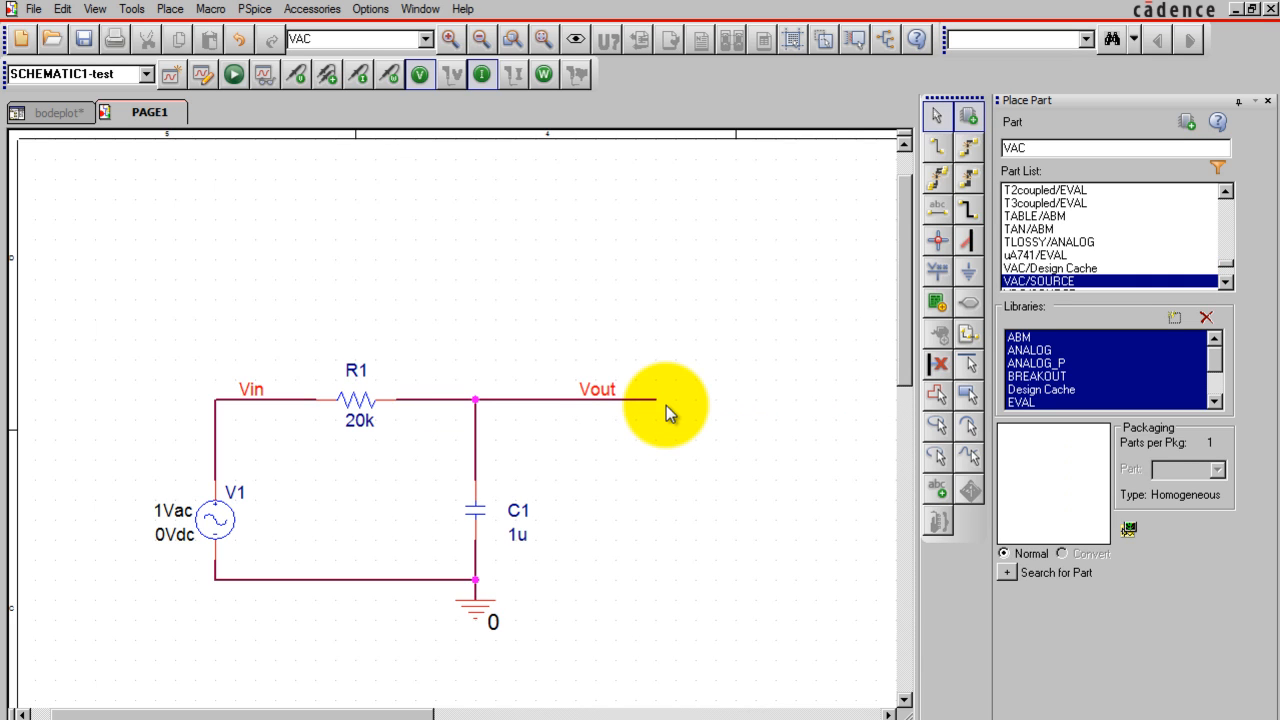
{"action": "left_click", "coordinate": [233, 74]}
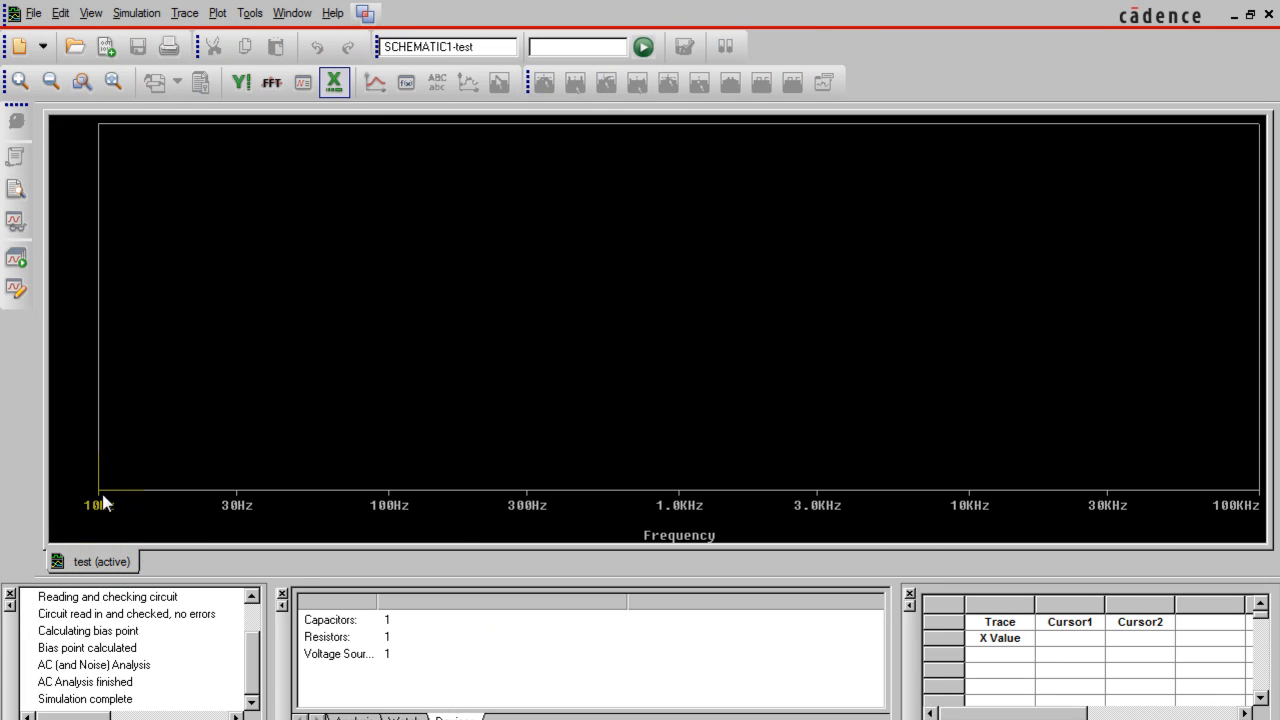
{"action": "mouse_move", "coordinate": [1235, 513]}
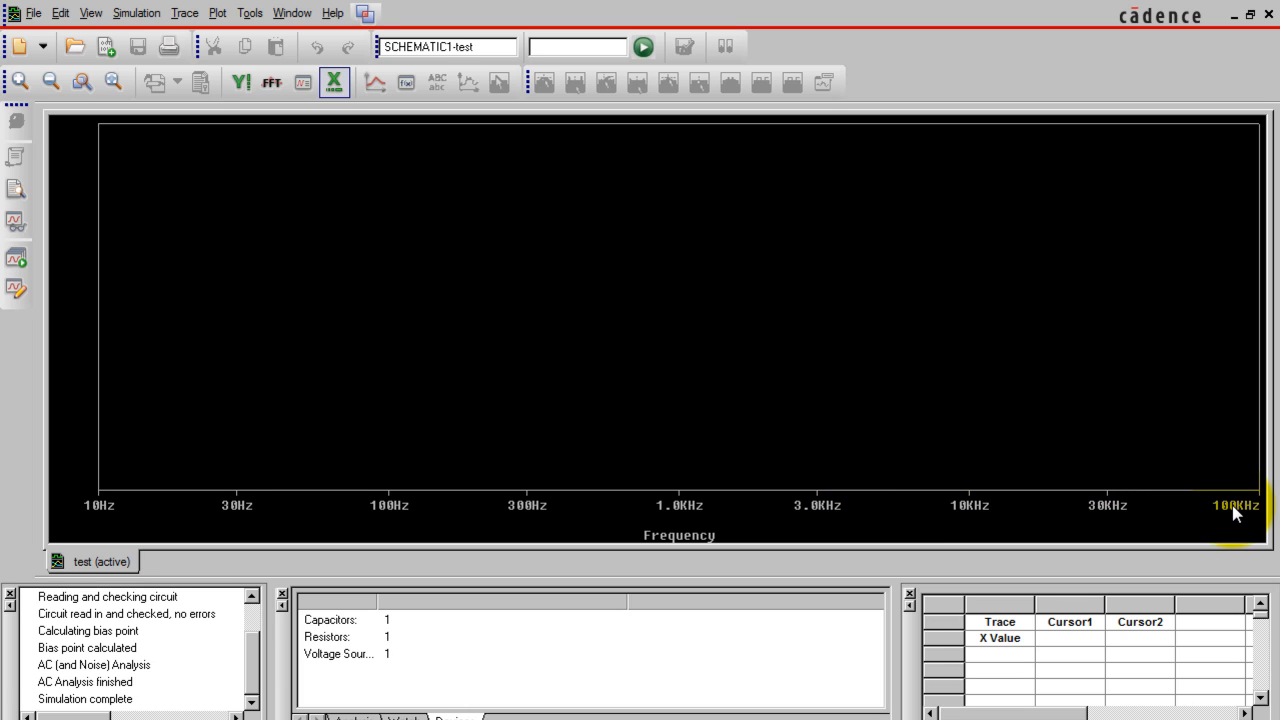
{"action": "mouse_move", "coordinate": [60, 155]}
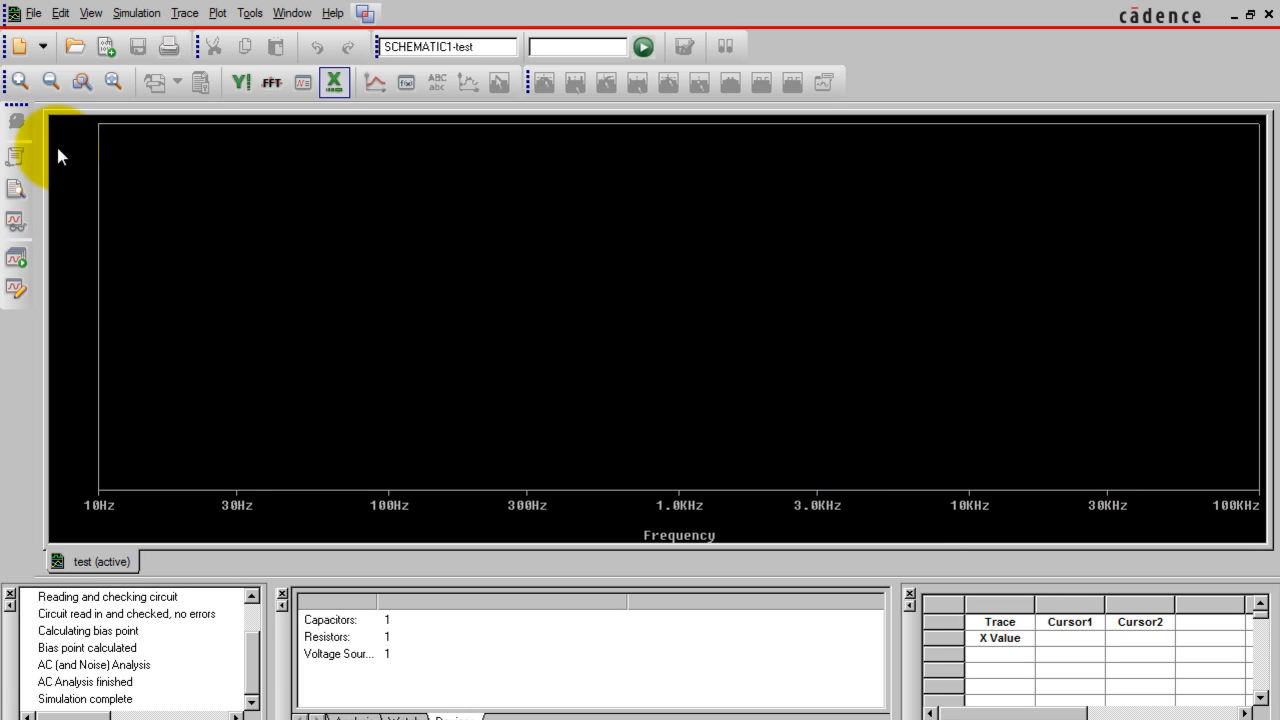
{"action": "mouse_move", "coordinate": [98, 160]}
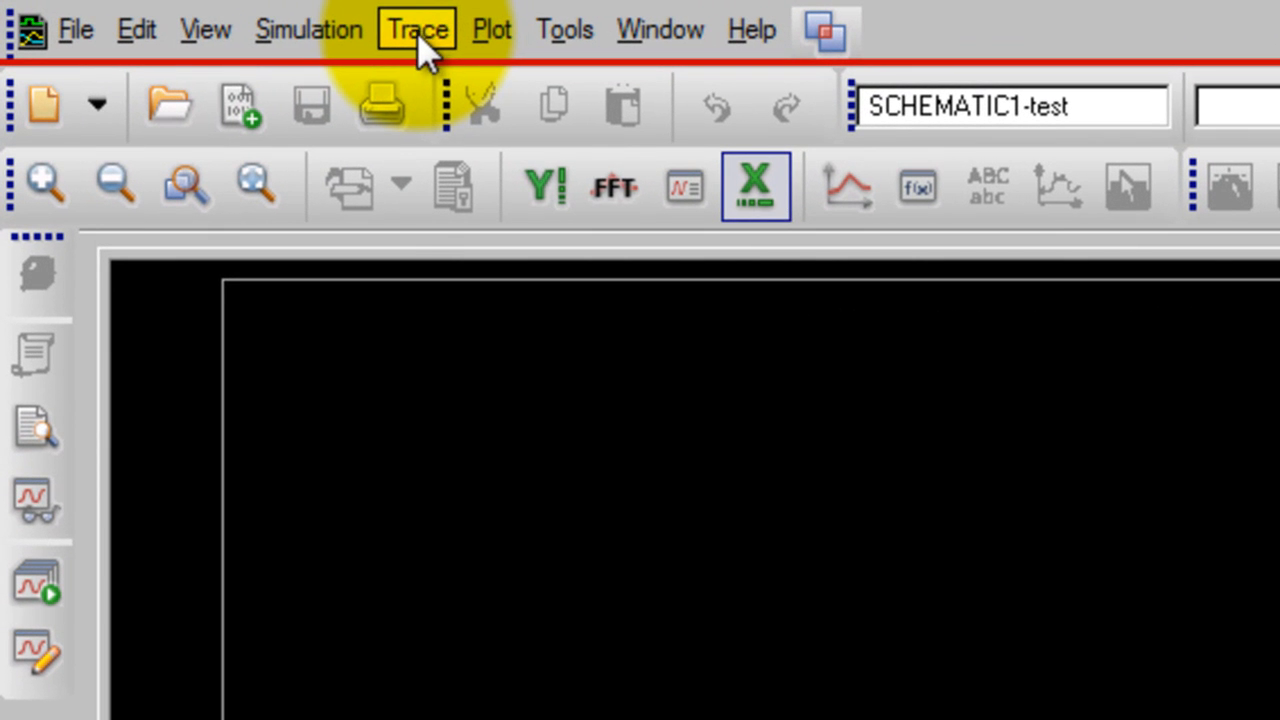
Enter the trace expression DB(V(Vout)/V(Vin)) in the Add Trace dialog.
{"action": "left_click", "coordinate": [416, 28]}
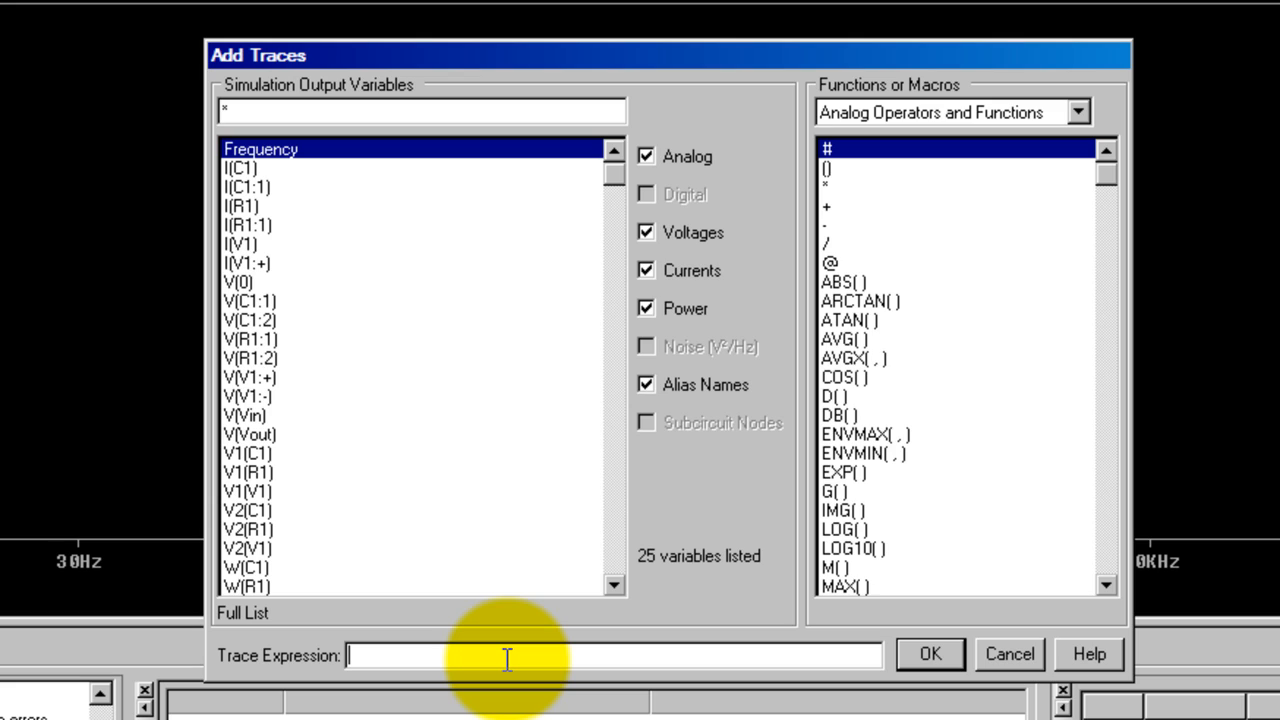
{"action": "type", "text": "DB"}
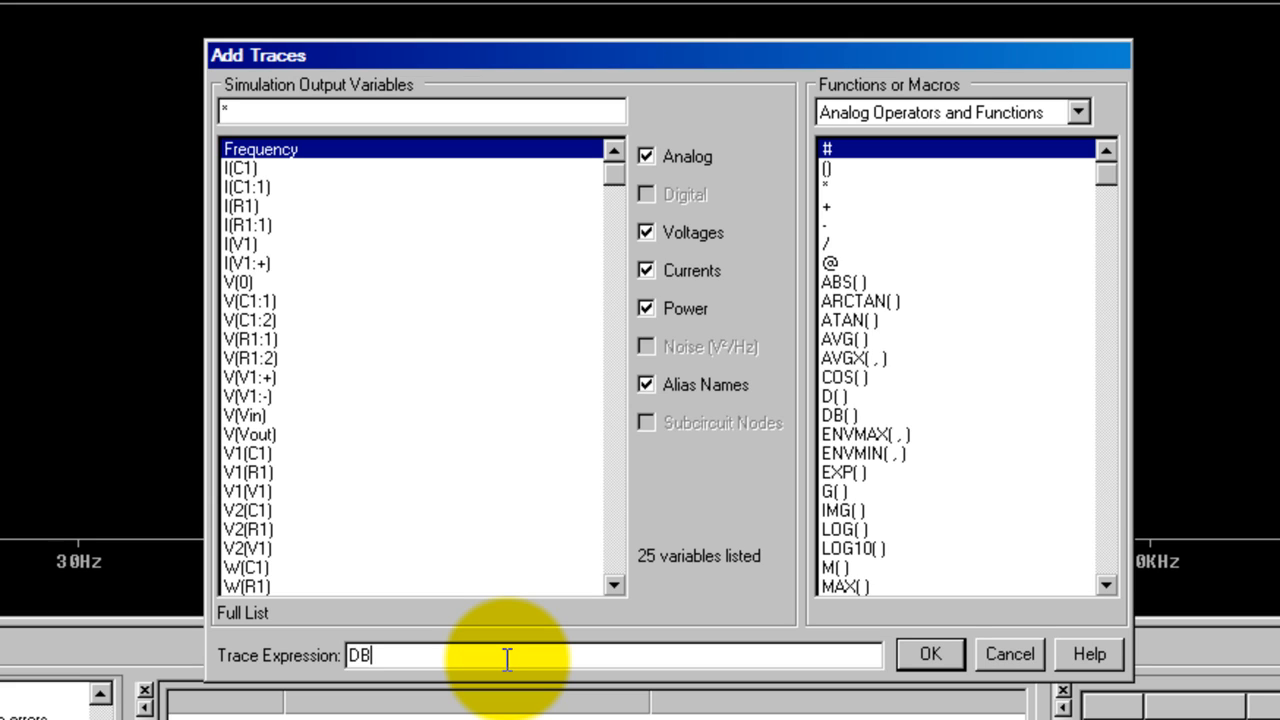
{"action": "type", "text": "V(Vout)/"}
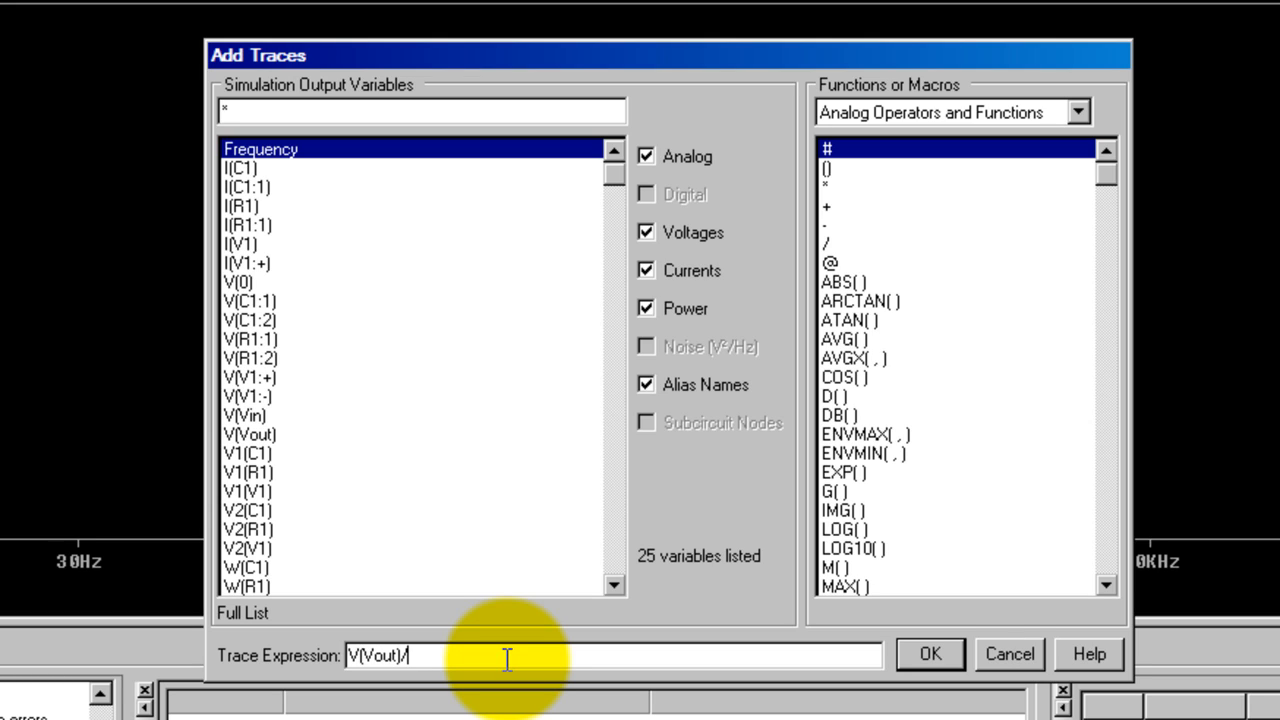
{"action": "type", "text": "V(V"}
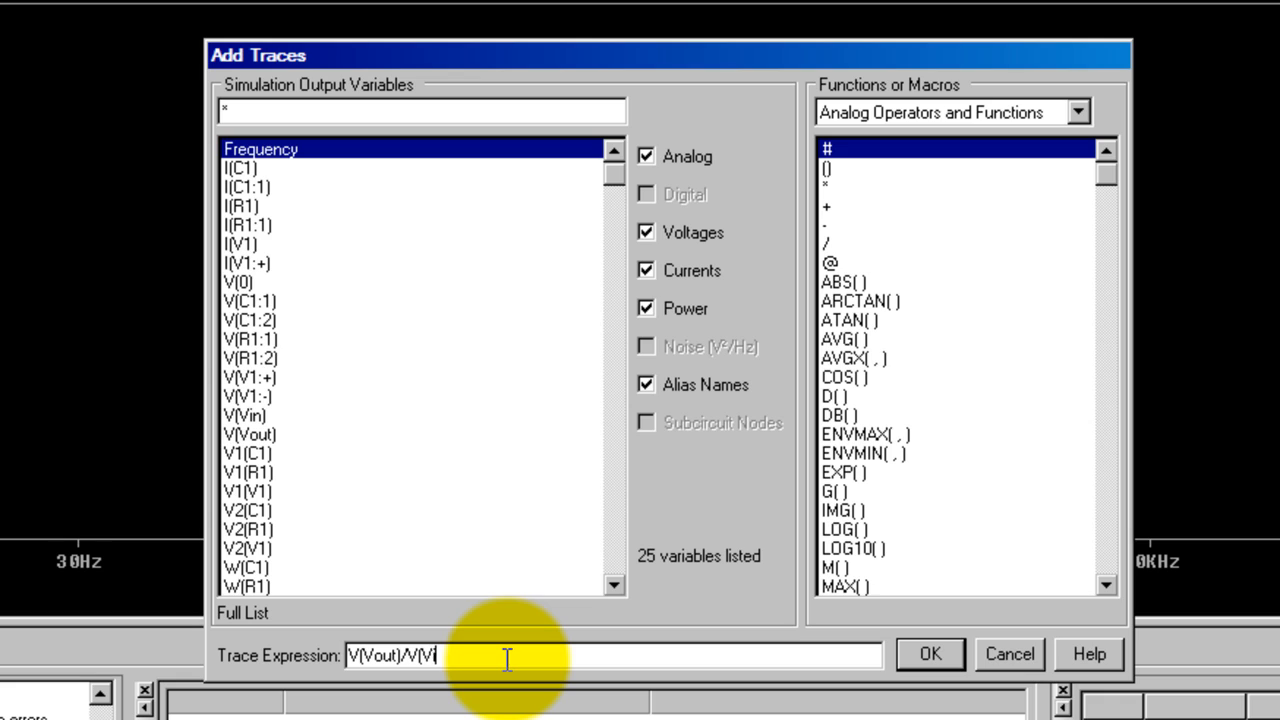
{"action": "type", "text": "in)"}
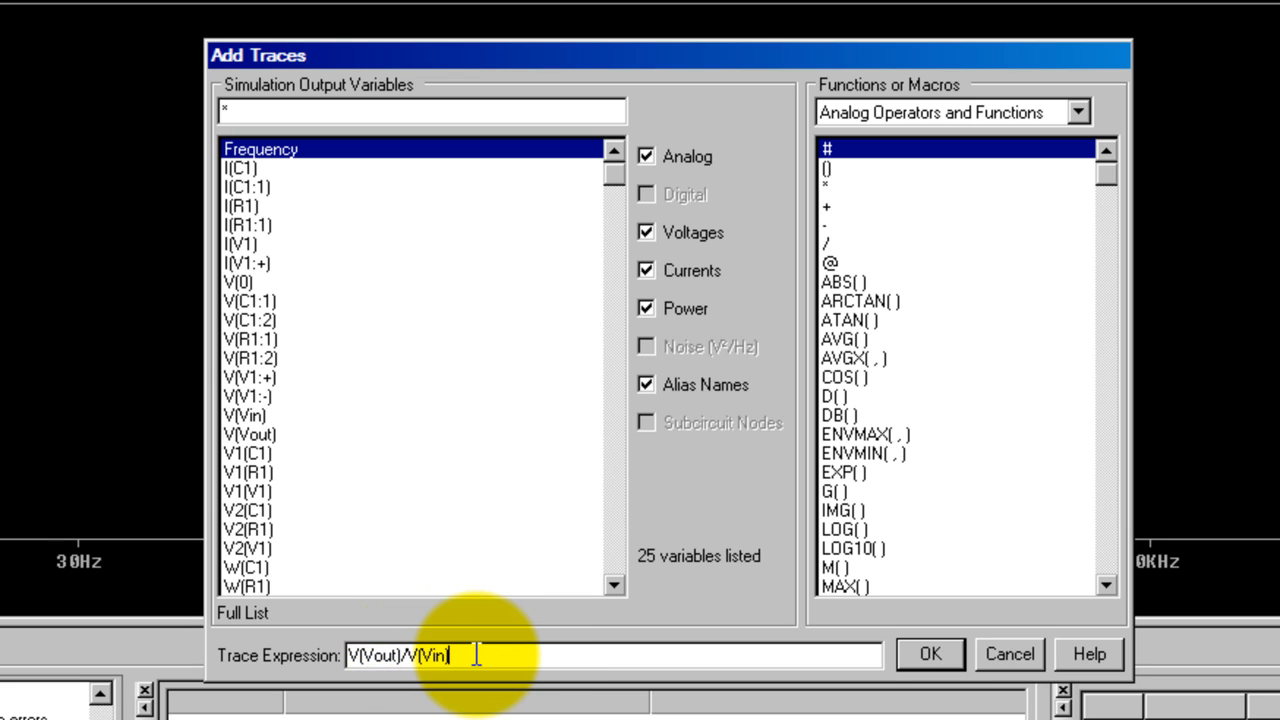
{"action": "mouse_move", "coordinate": [350, 665]}
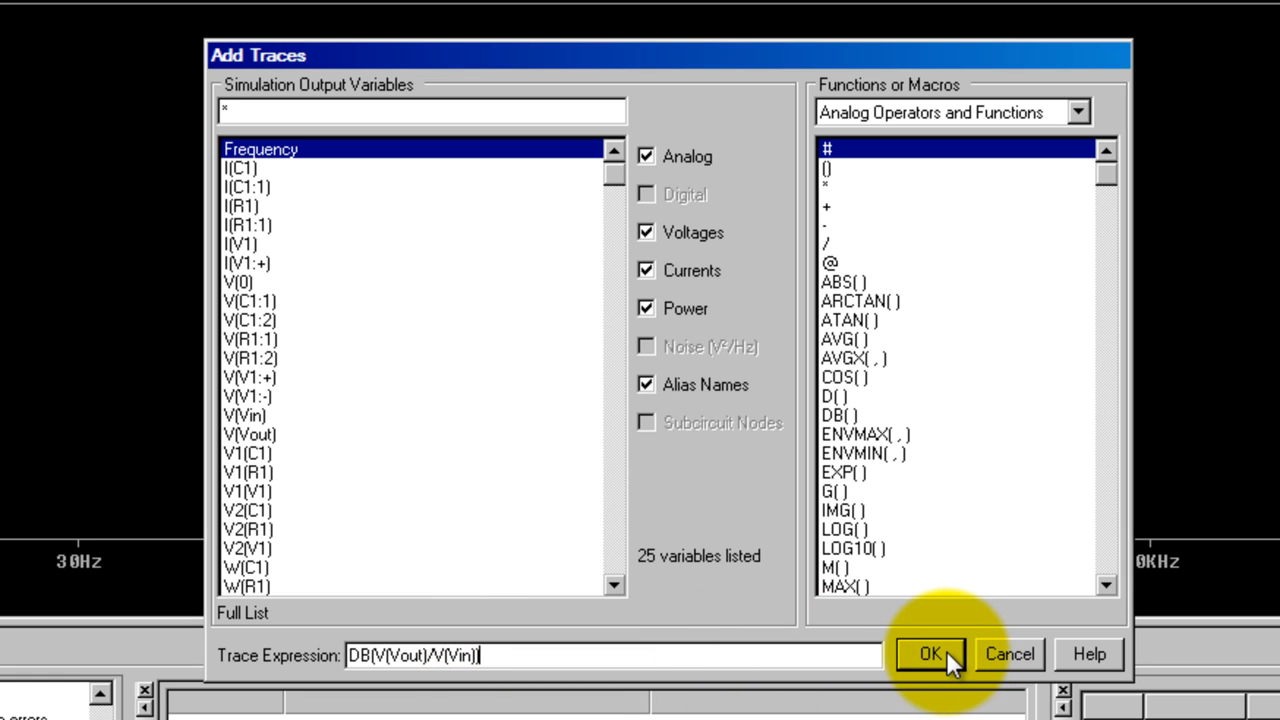
Plot the DB(V(Vout)/V(Vin)) gain curve from 10 Hz to 100 kHz.
{"action": "left_click", "coordinate": [929, 654]}
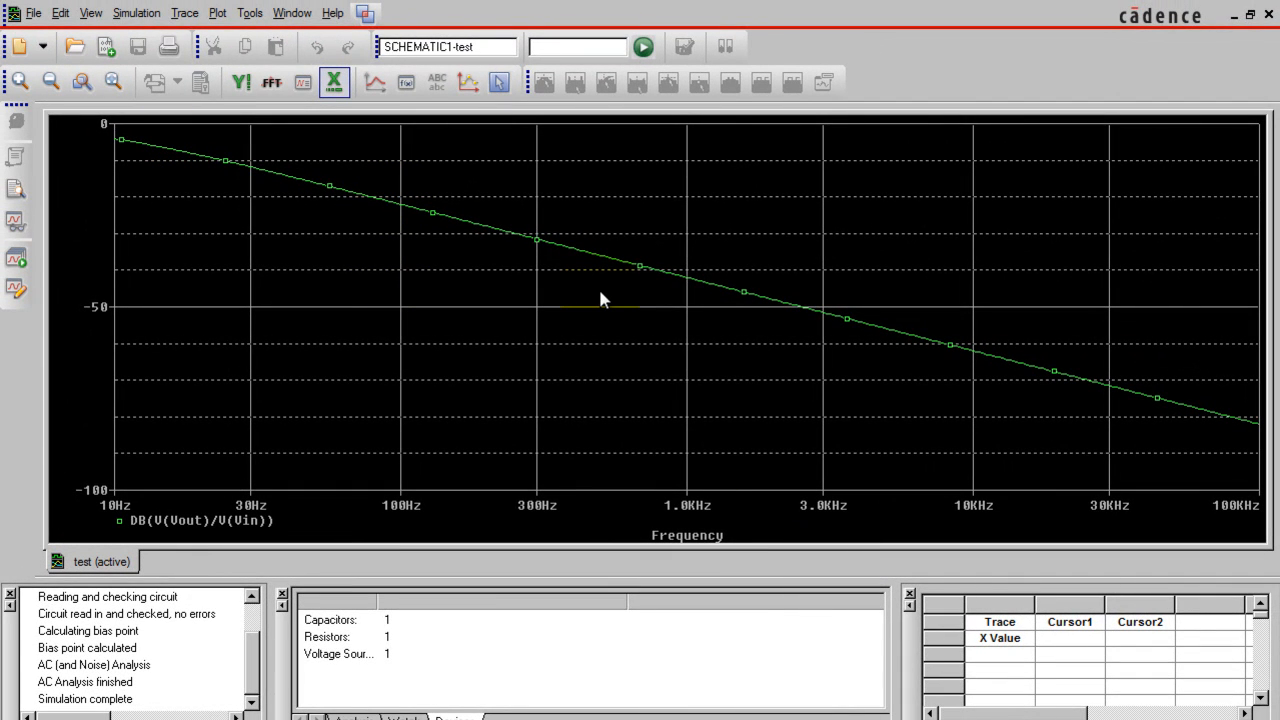
{"action": "mouse_move", "coordinate": [365, 210]}
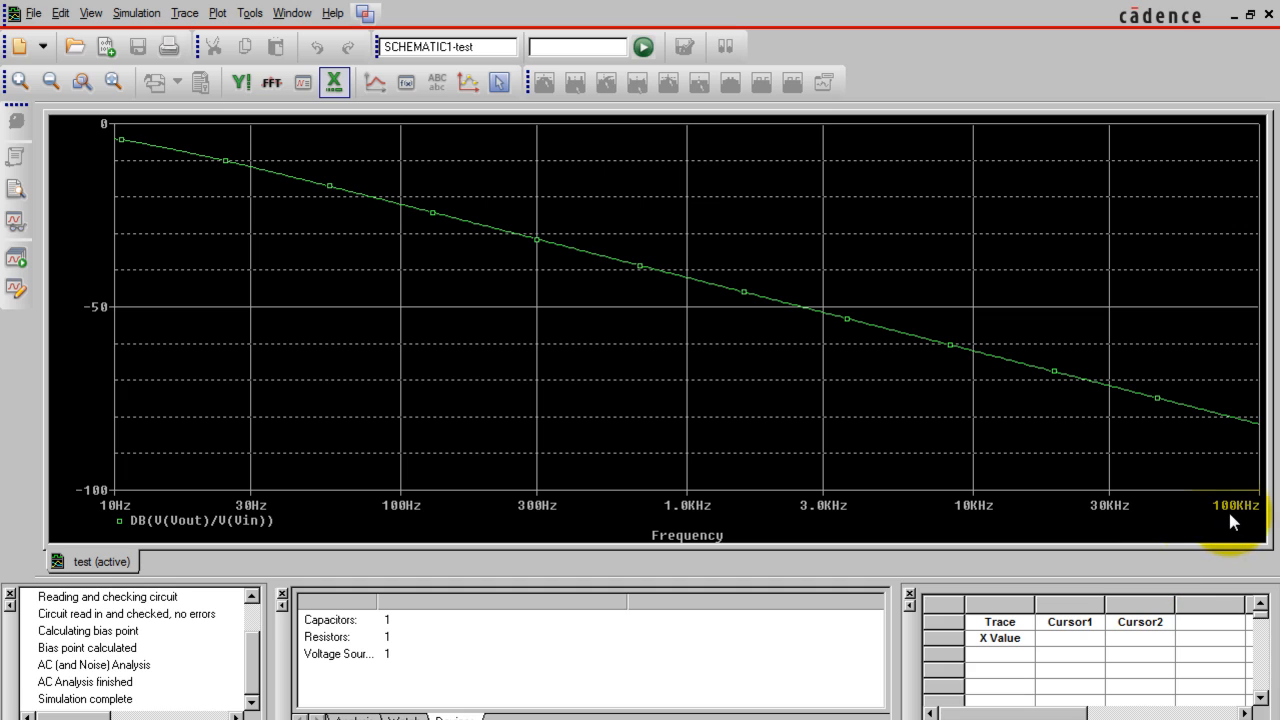
{"action": "mouse_move", "coordinate": [945, 115]}
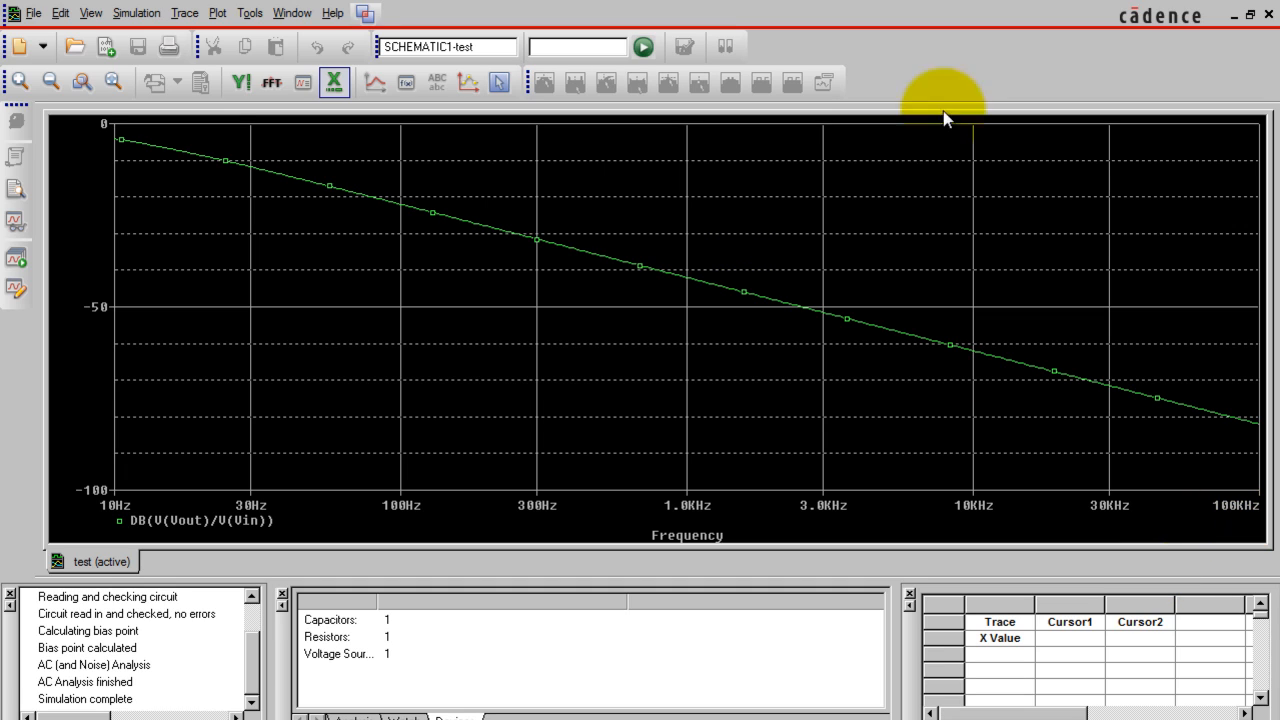
{"action": "mouse_move", "coordinate": [955, 10]}
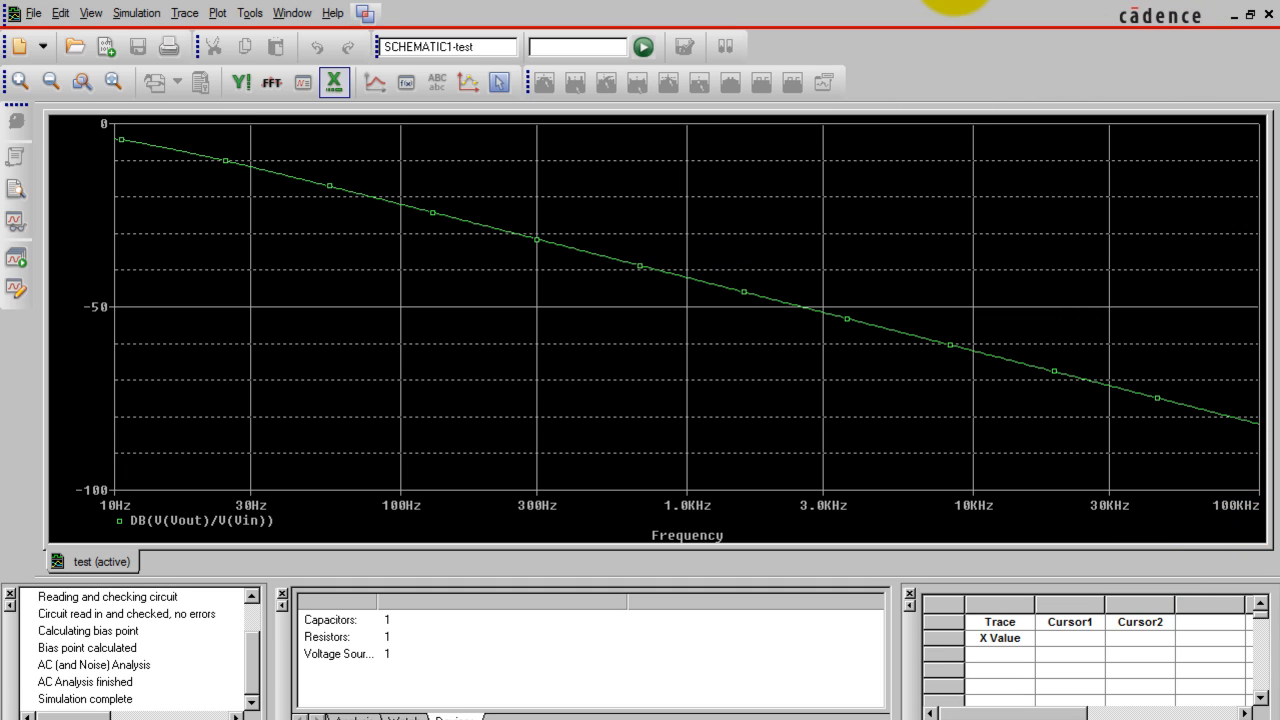
{"action": "mouse_move", "coordinate": [1098, 14]}
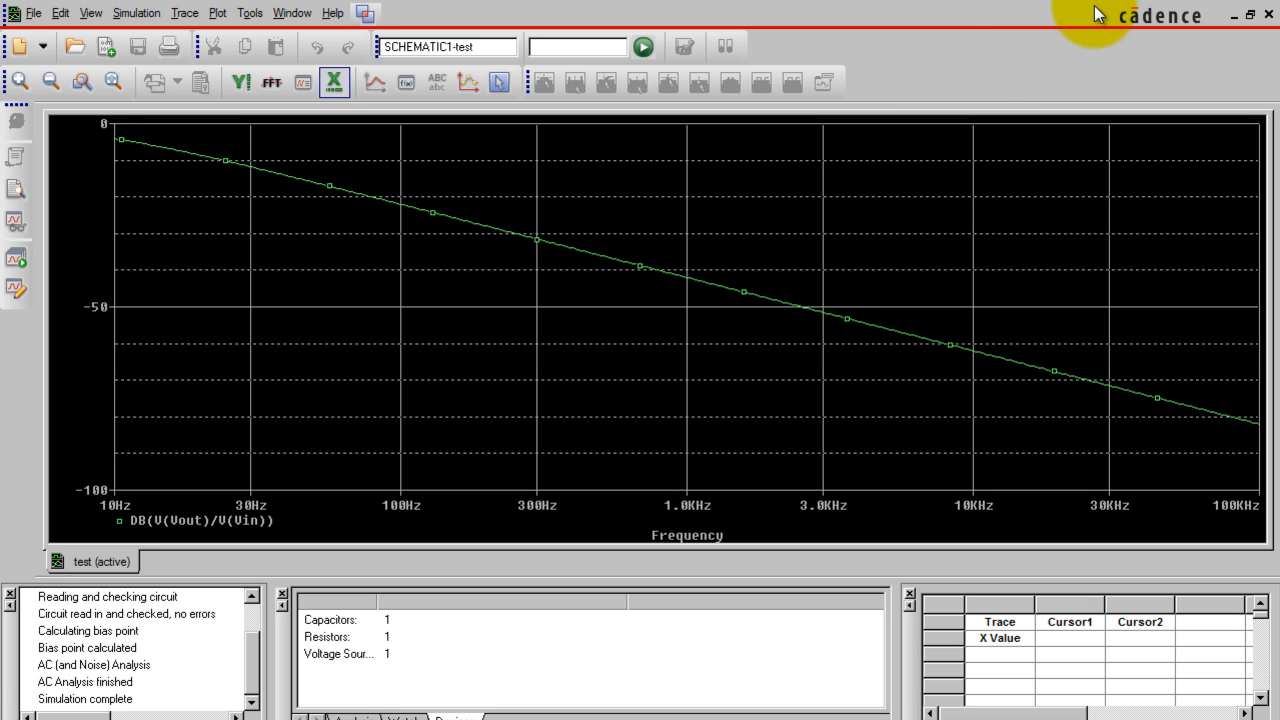
{"action": "mouse_move", "coordinate": [1100, 13]}
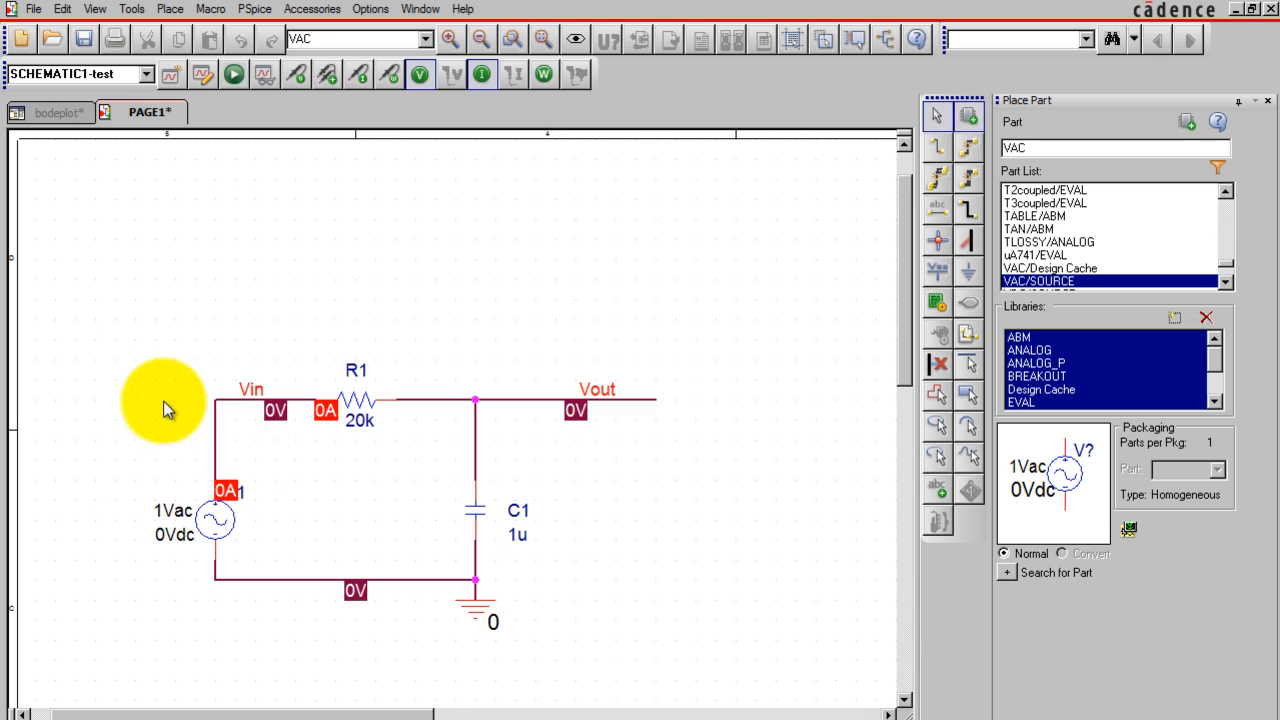
Edit the test profile so the AC sweep ends at 1000k and apply it.
{"action": "left_click", "coordinate": [255, 9]}
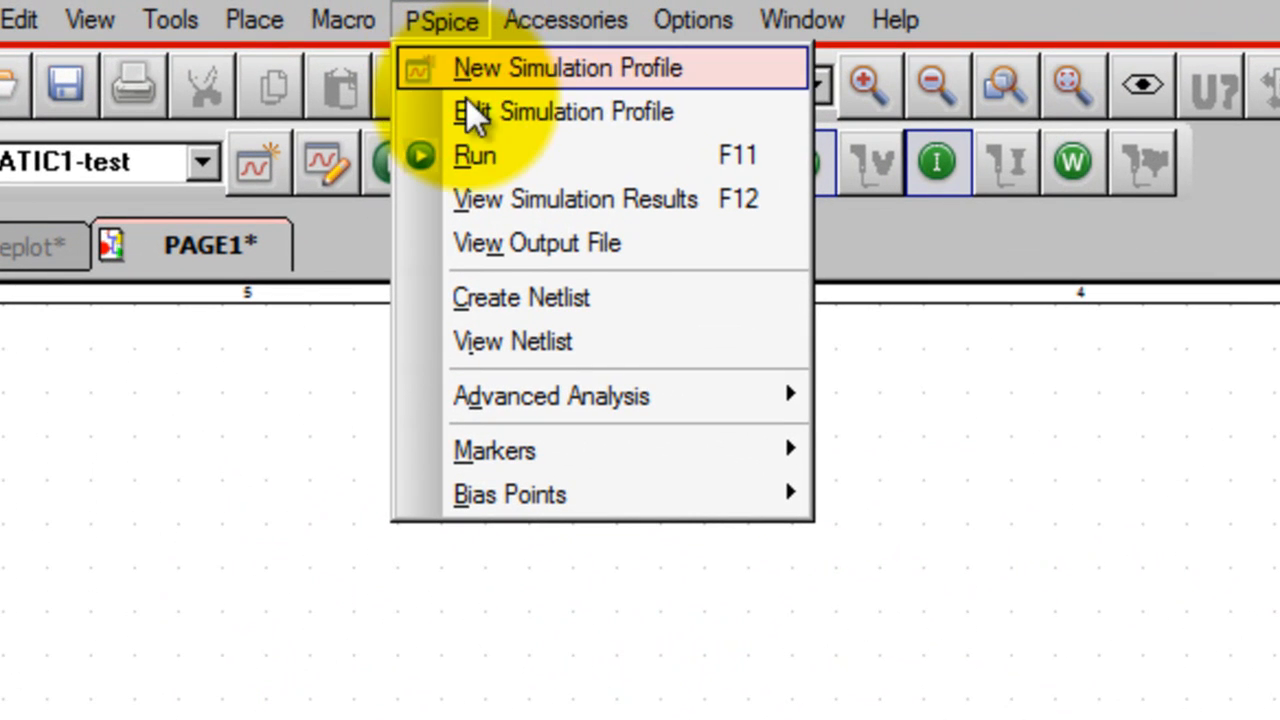
{"action": "left_click", "coordinate": [561, 111]}
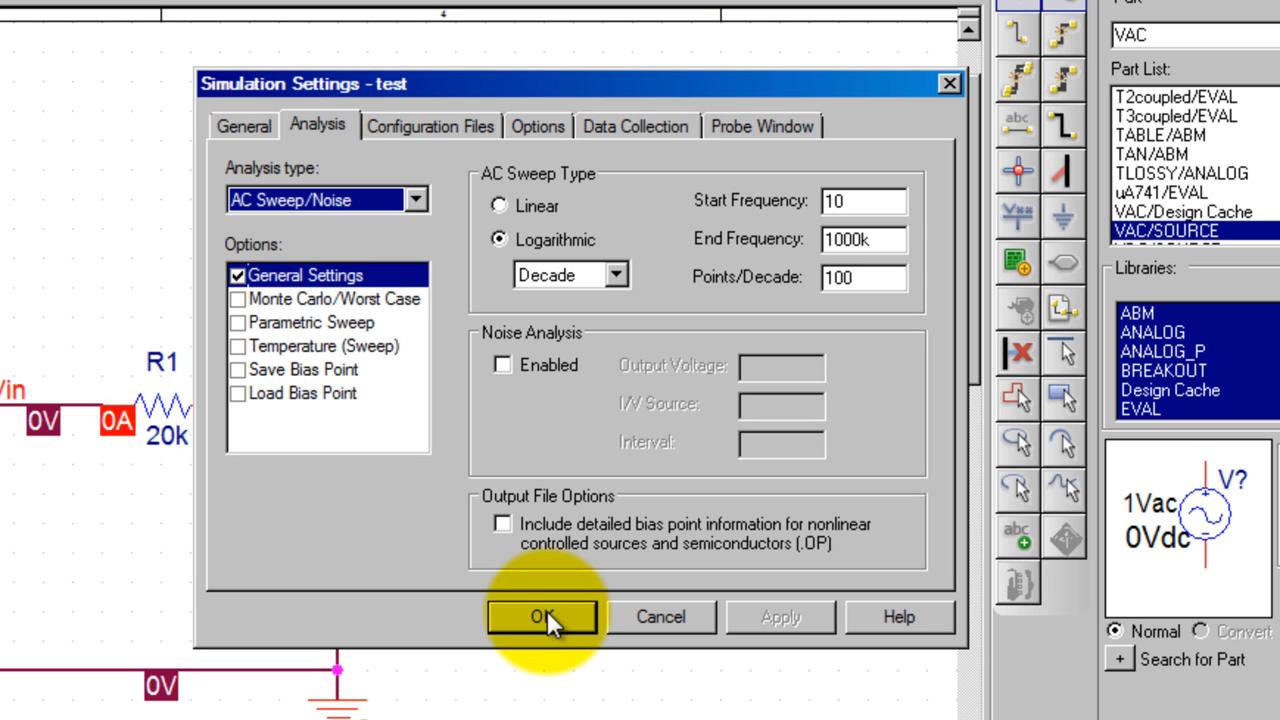
{"action": "left_click", "coordinate": [542, 616]}
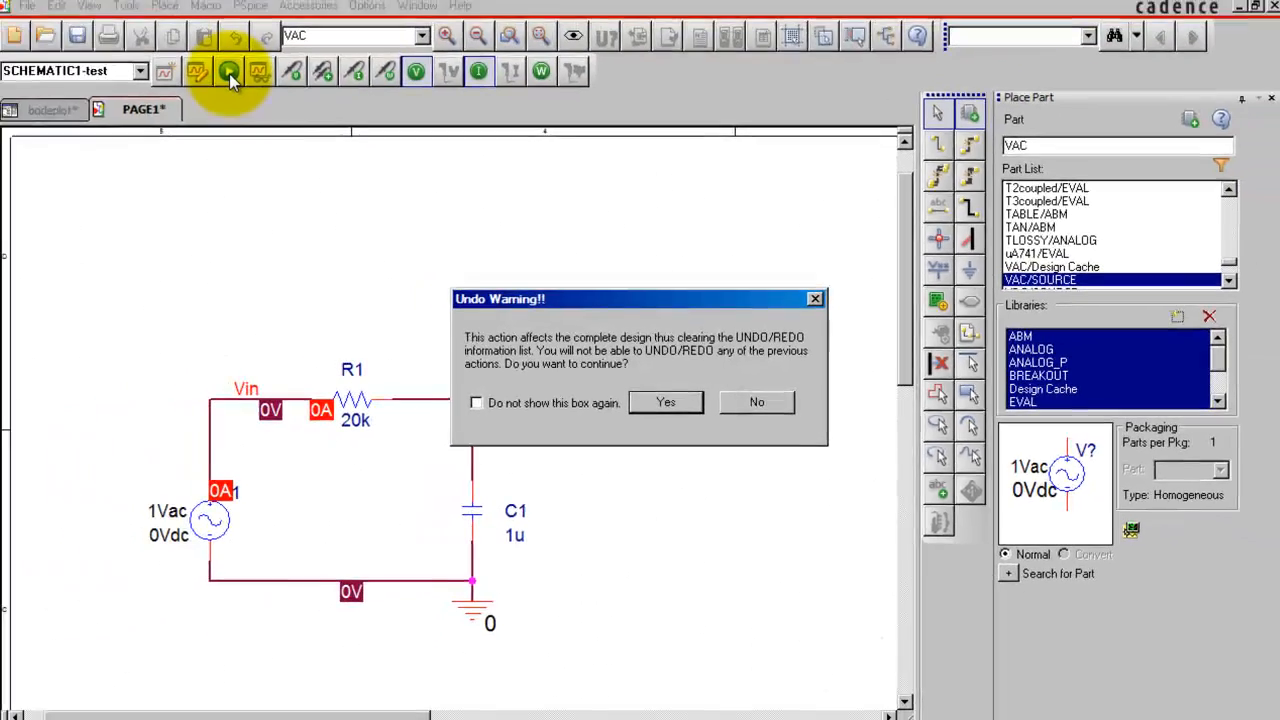
Rerun the sweep and plot DB(V(Vout)/V(Vin)) out to 1 MHz.
{"action": "left_click", "coordinate": [665, 401]}
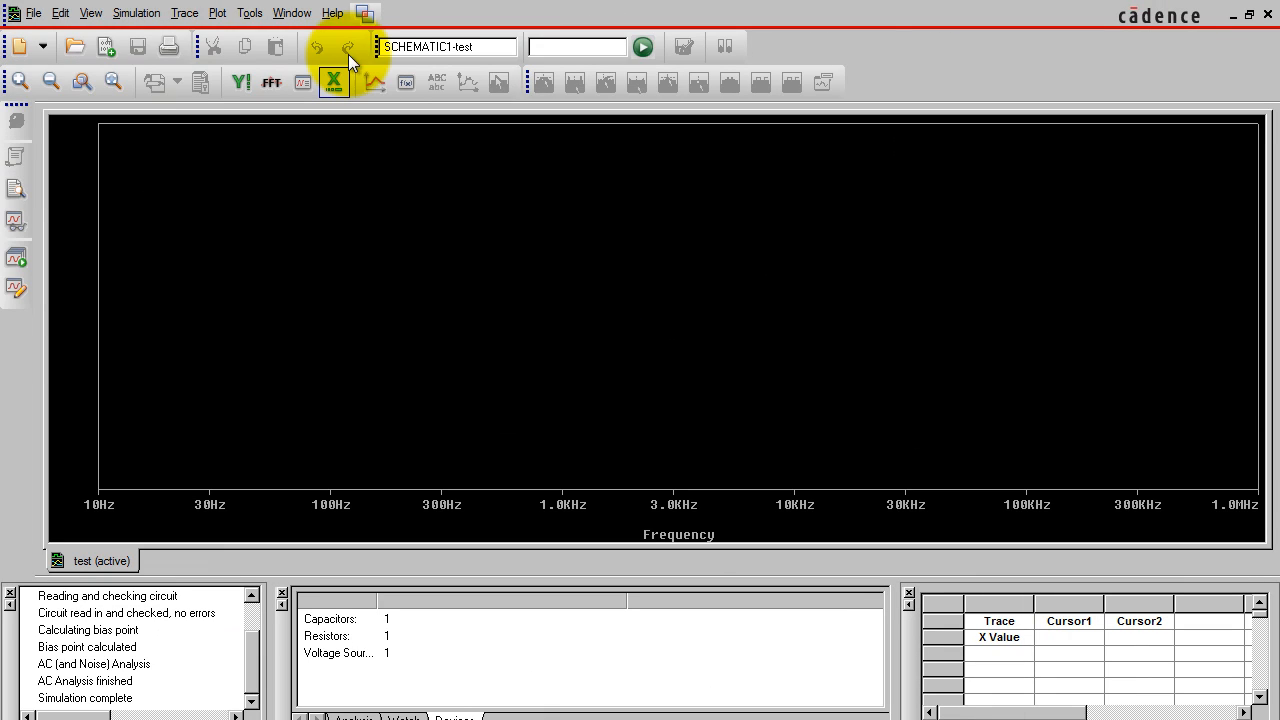
{"action": "left_click", "coordinate": [184, 12]}
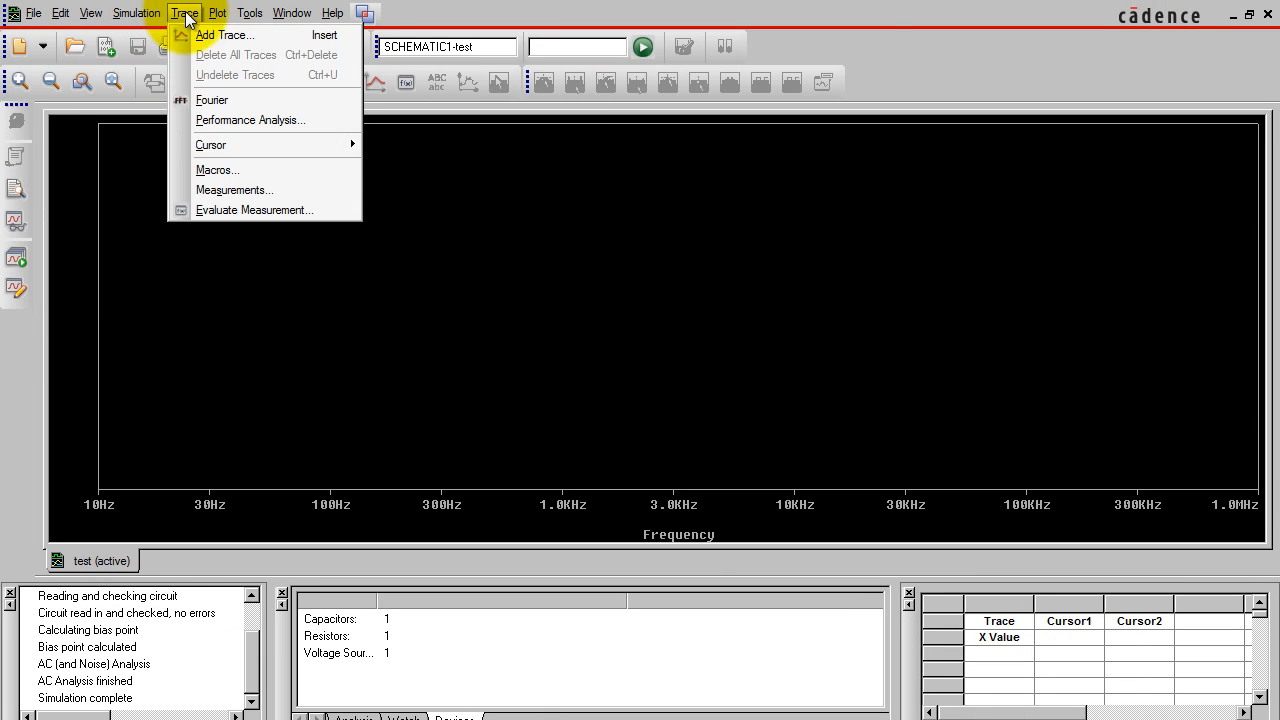
{"action": "left_click", "coordinate": [224, 34]}
{"action": "type", "text": "DB(V(Vout)/V(Vin))"}
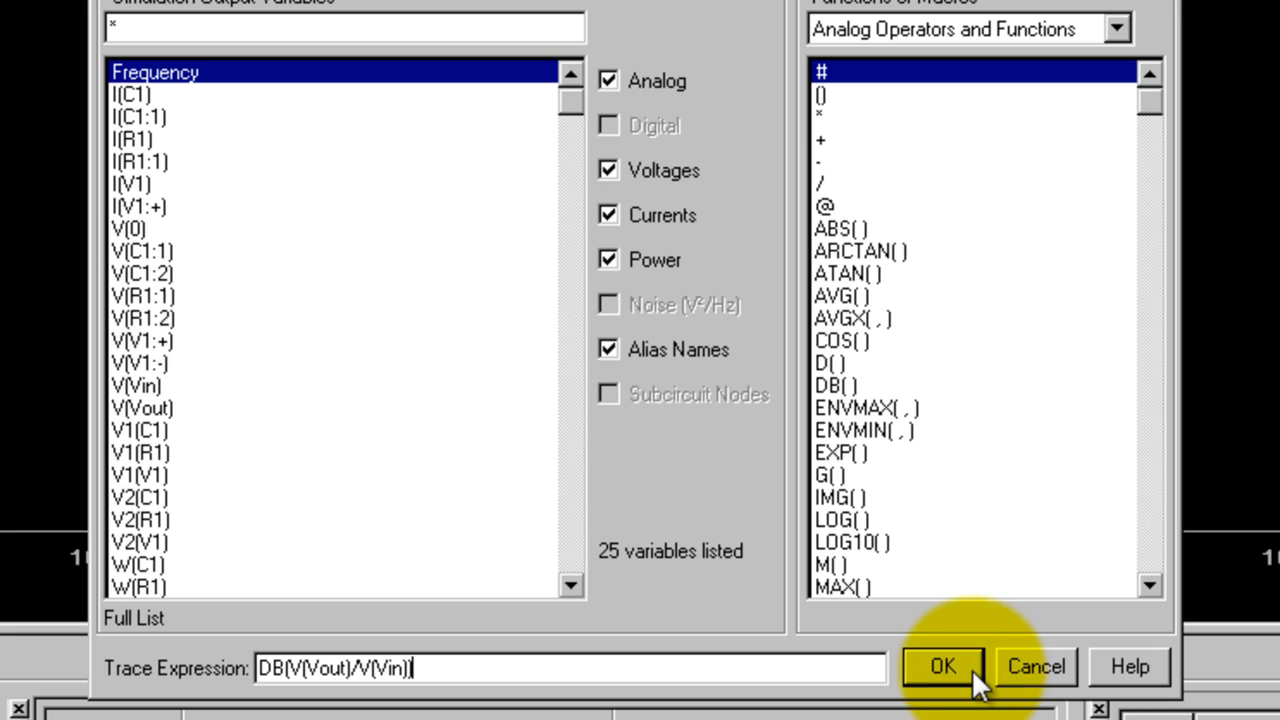
{"action": "left_click", "coordinate": [942, 666]}
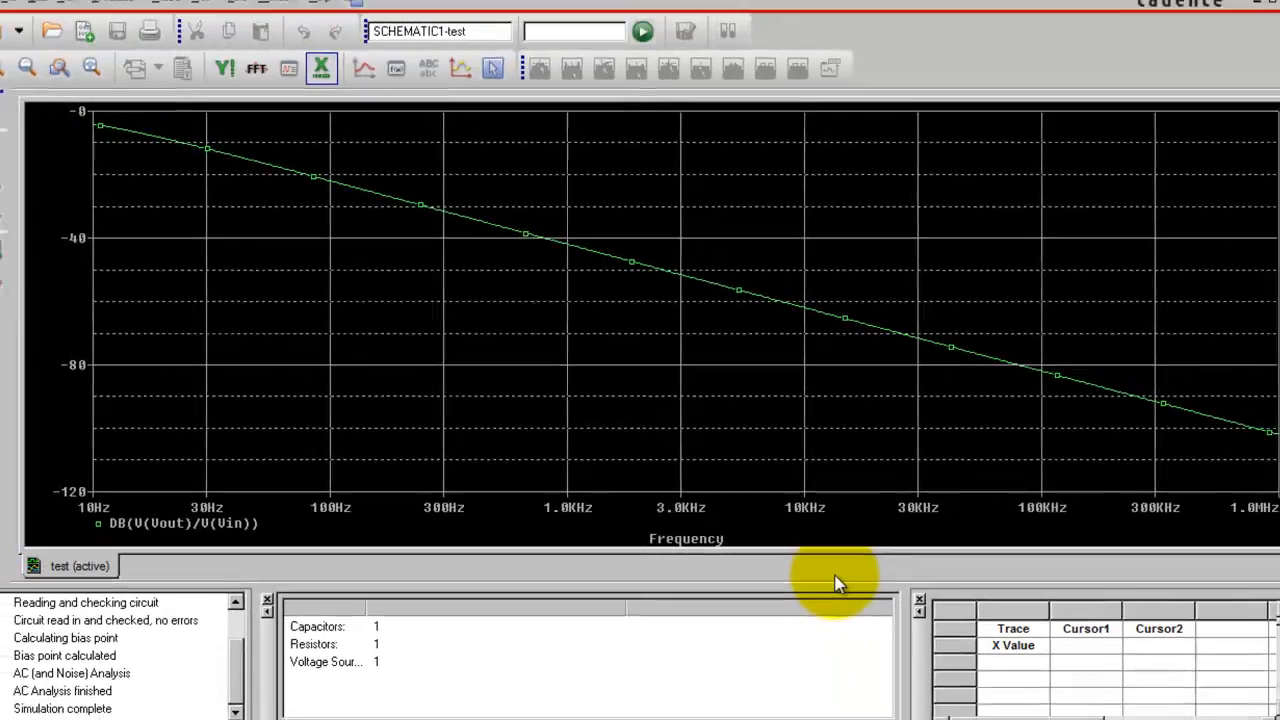